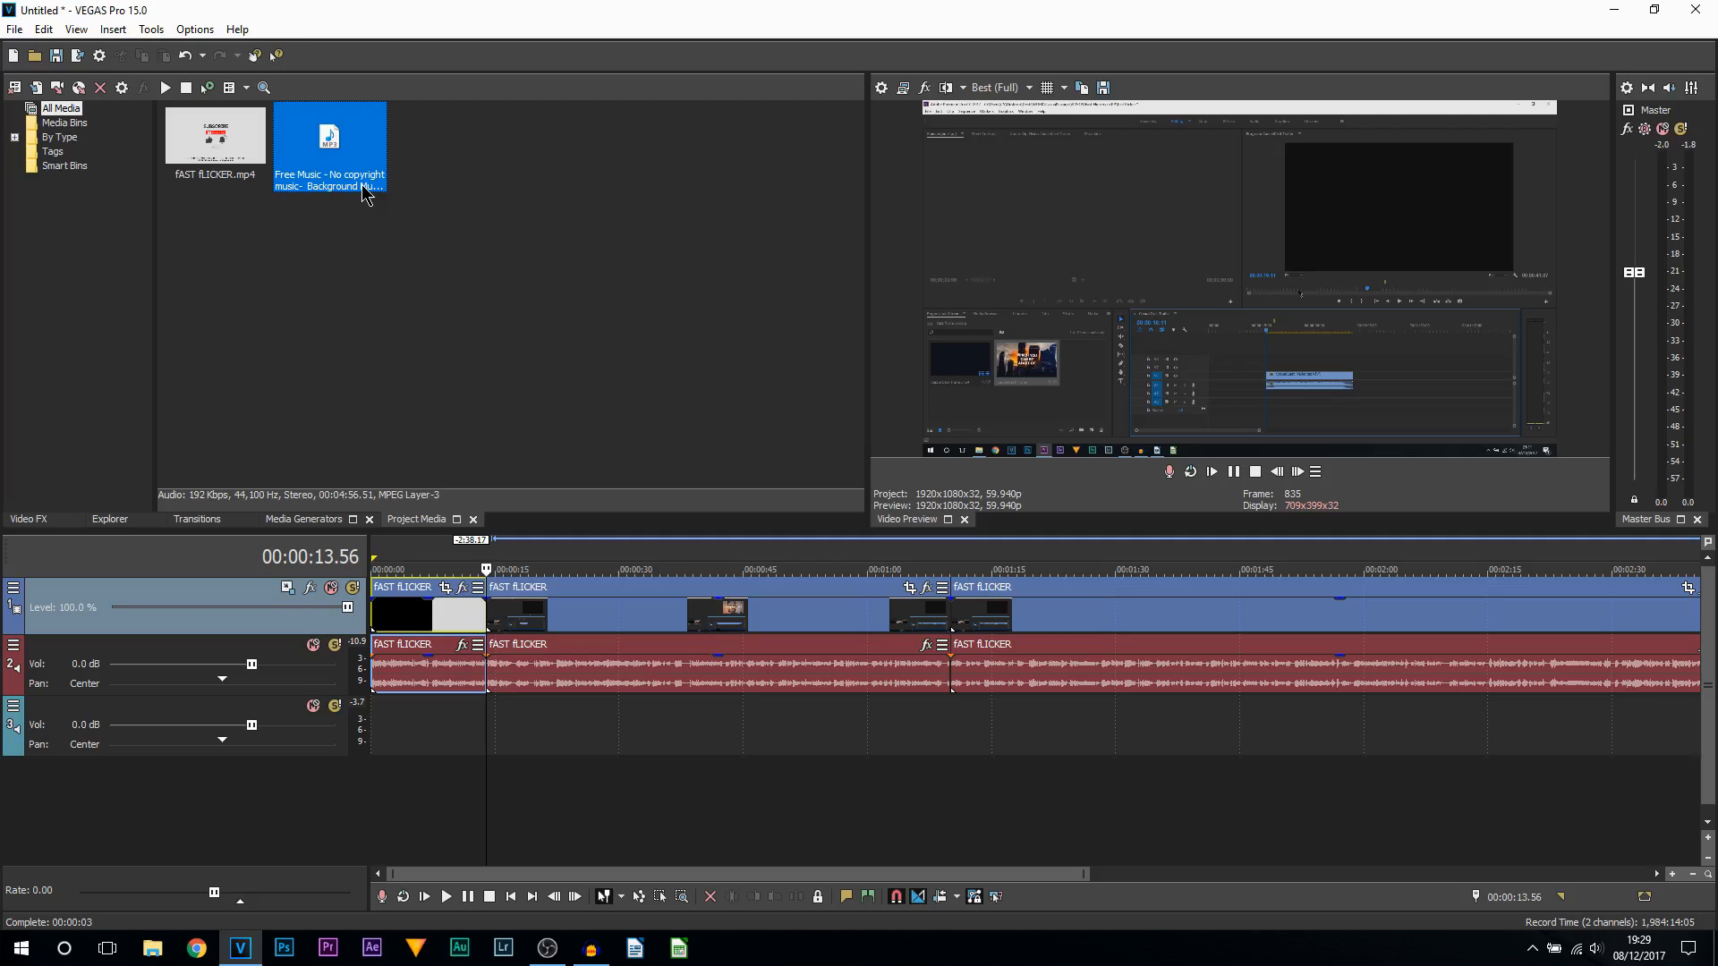
Place the Free Music MP3 on the empty third audio track at the timeline start.
{"action": "left_click", "coordinate": [400, 612]}
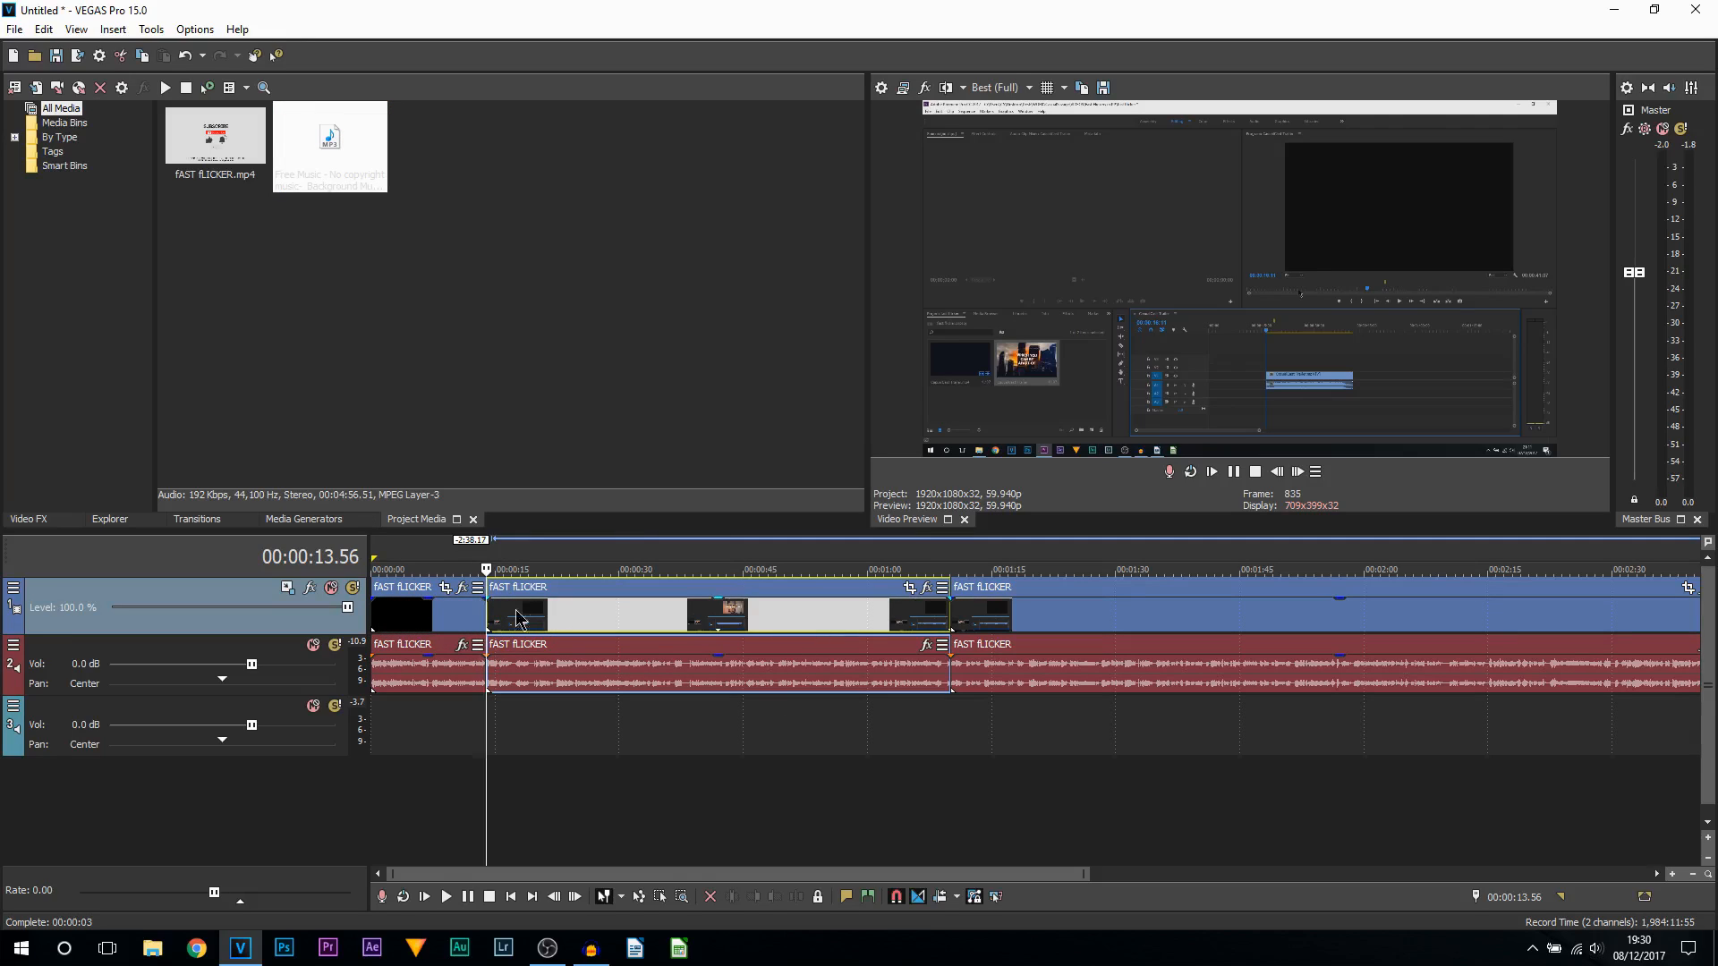
{"action": "mouse_move", "coordinate": [573, 602]}
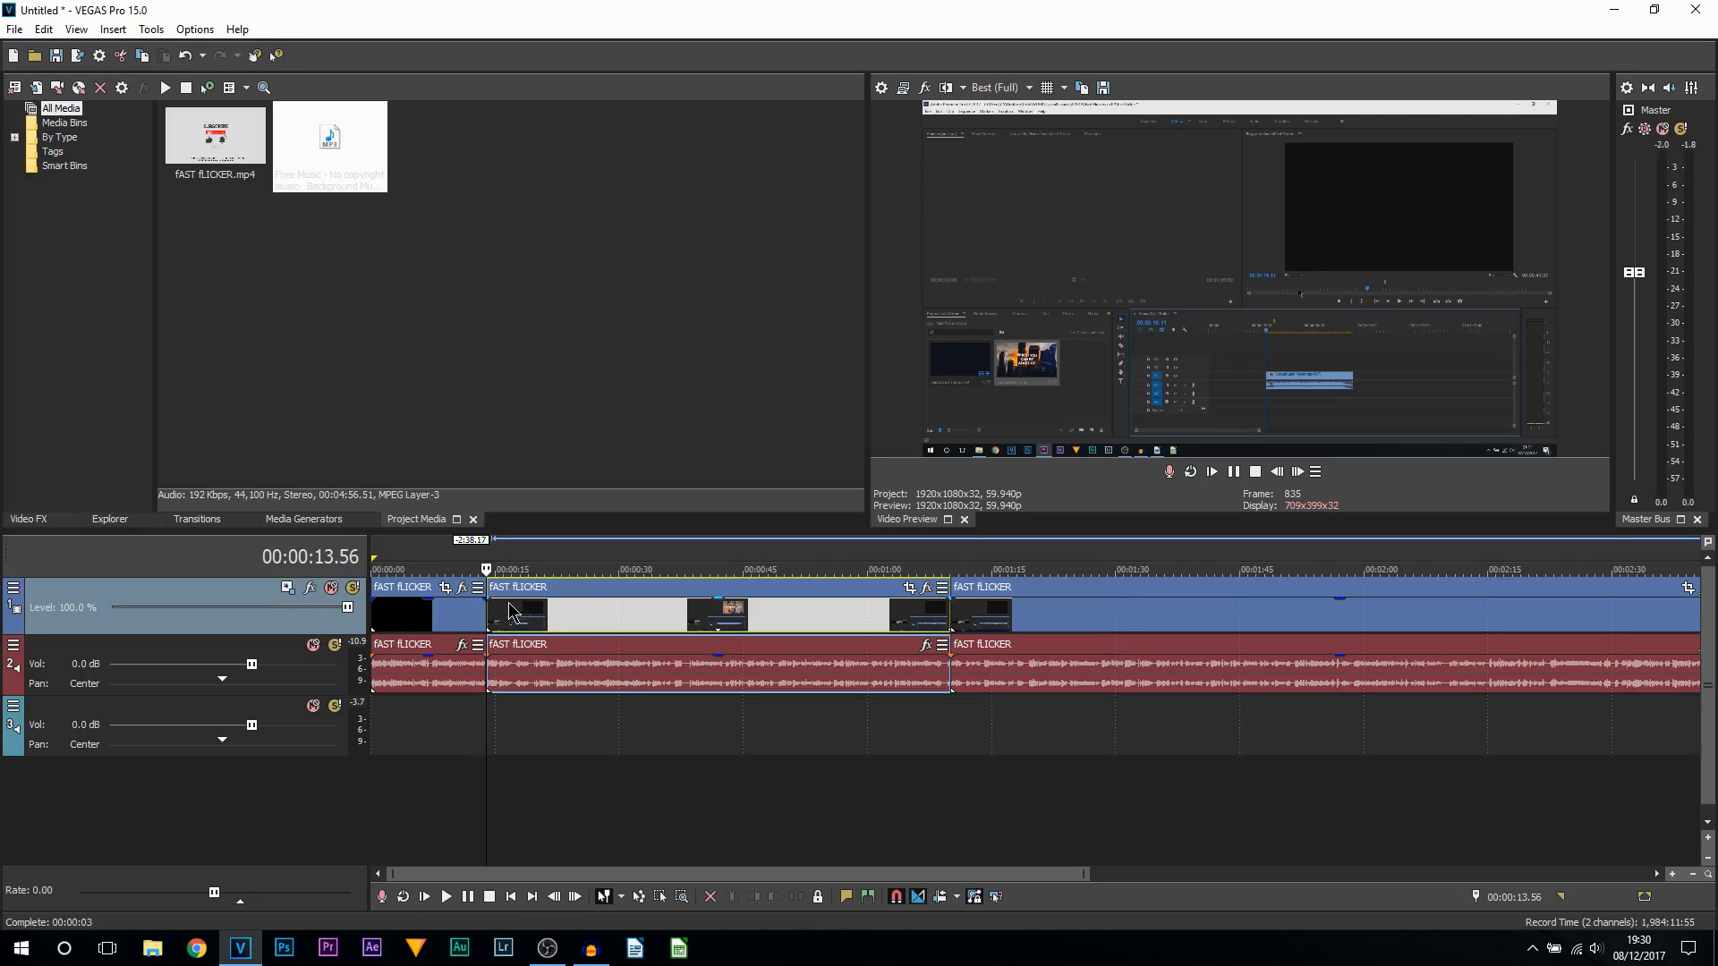
{"action": "left_click", "coordinate": [328, 142]}
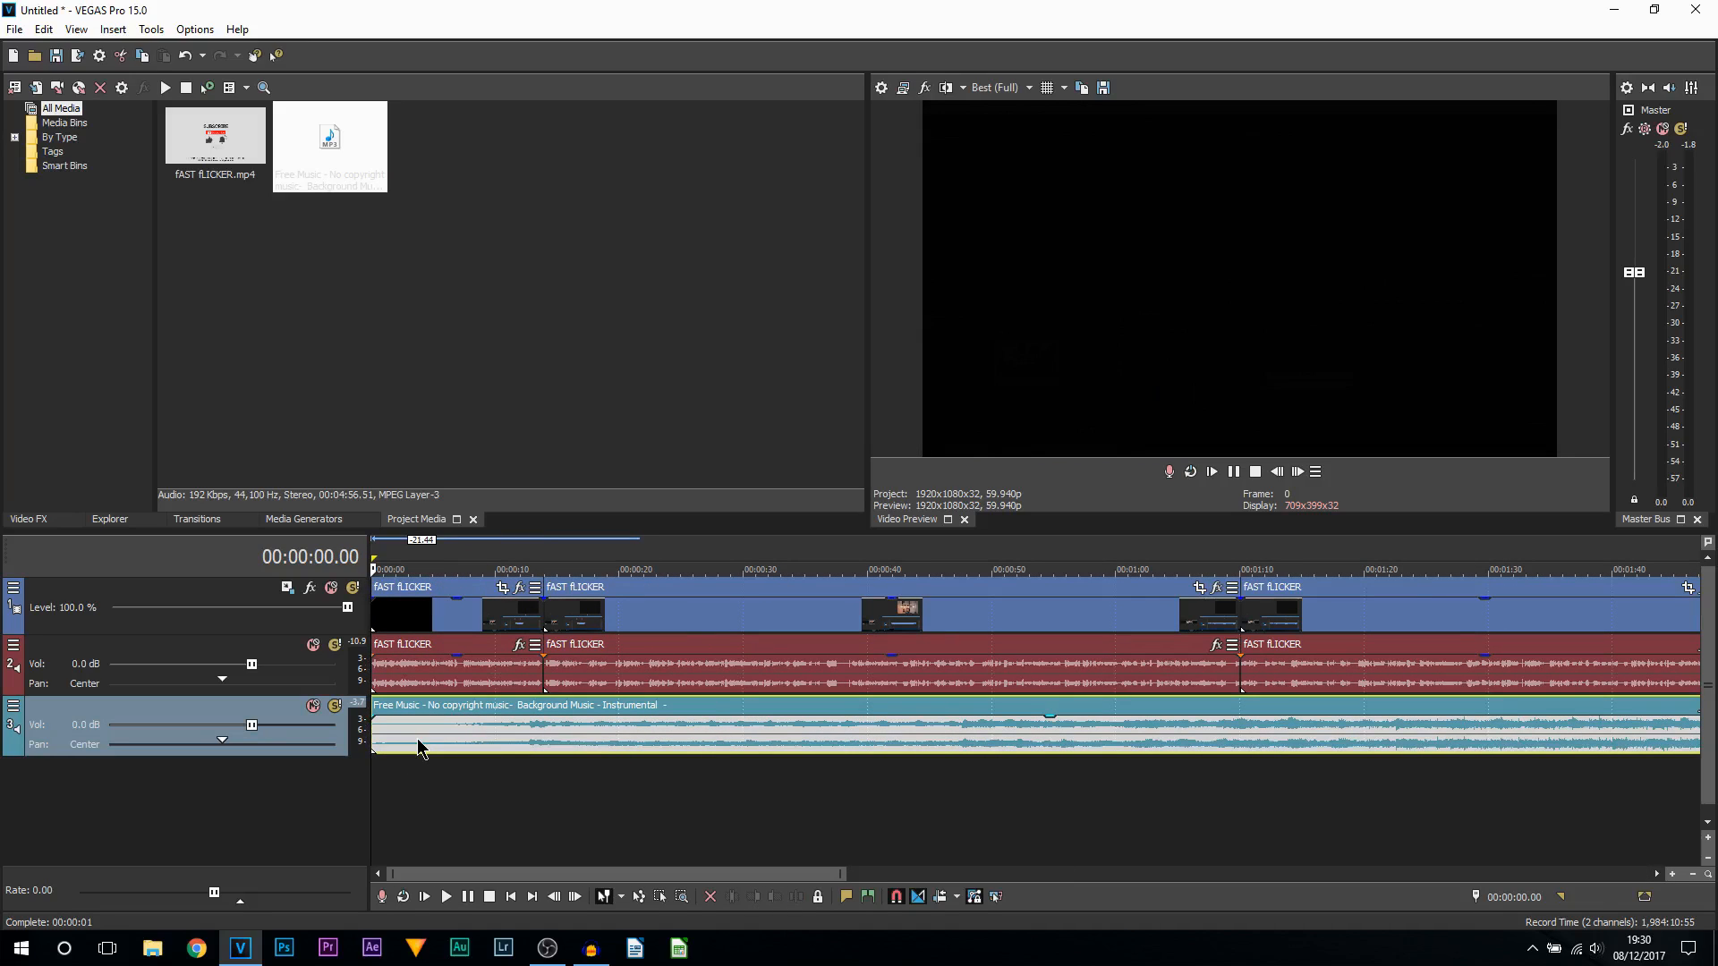
{"action": "left_click_drag", "start_coordinate": [251, 726], "coordinate": [238, 725]}
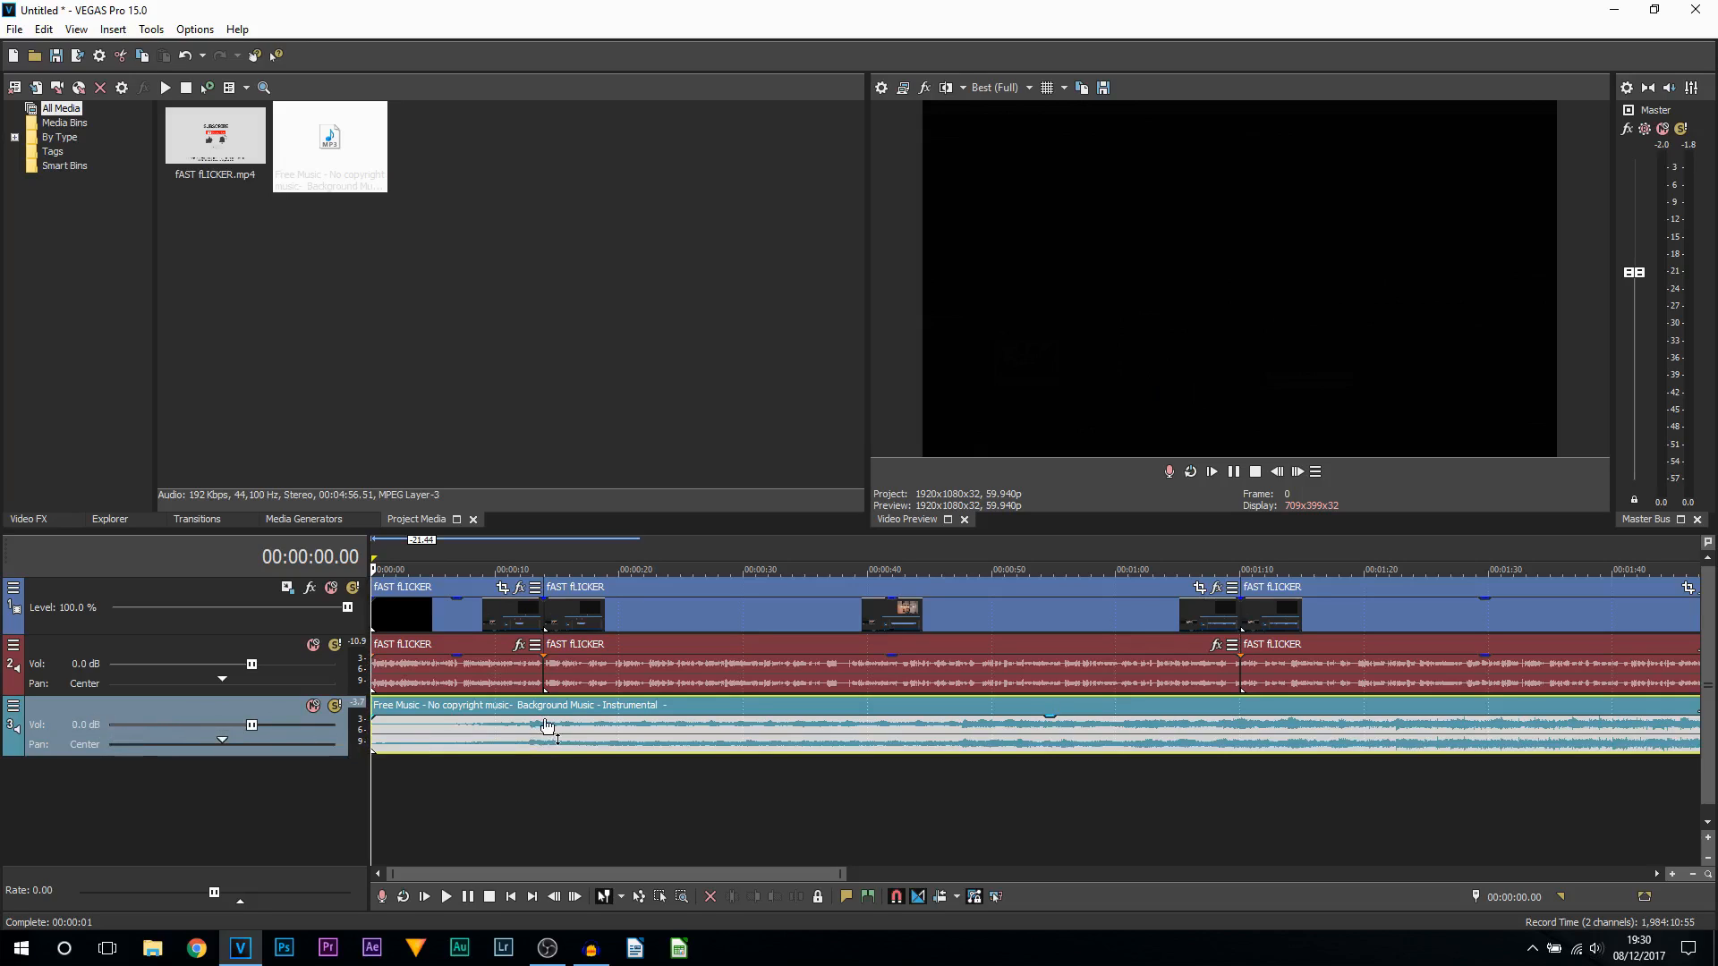
{"action": "mouse_move", "coordinate": [640, 751]}
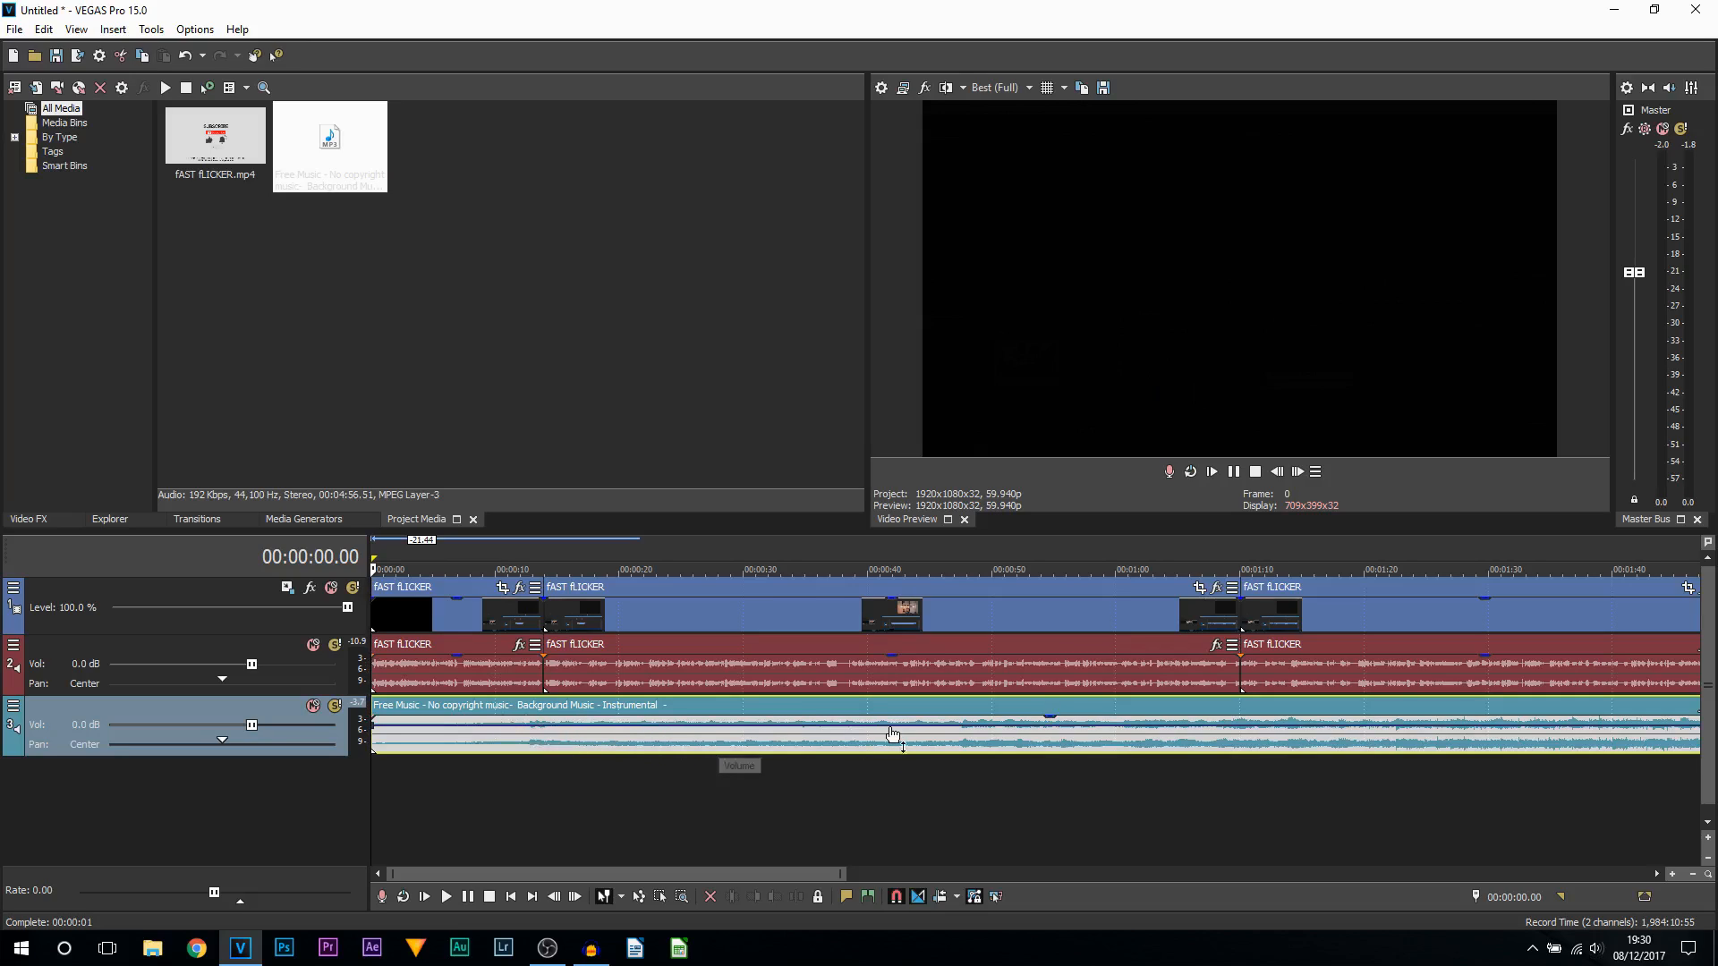
{"action": "mouse_move", "coordinate": [990, 751]}
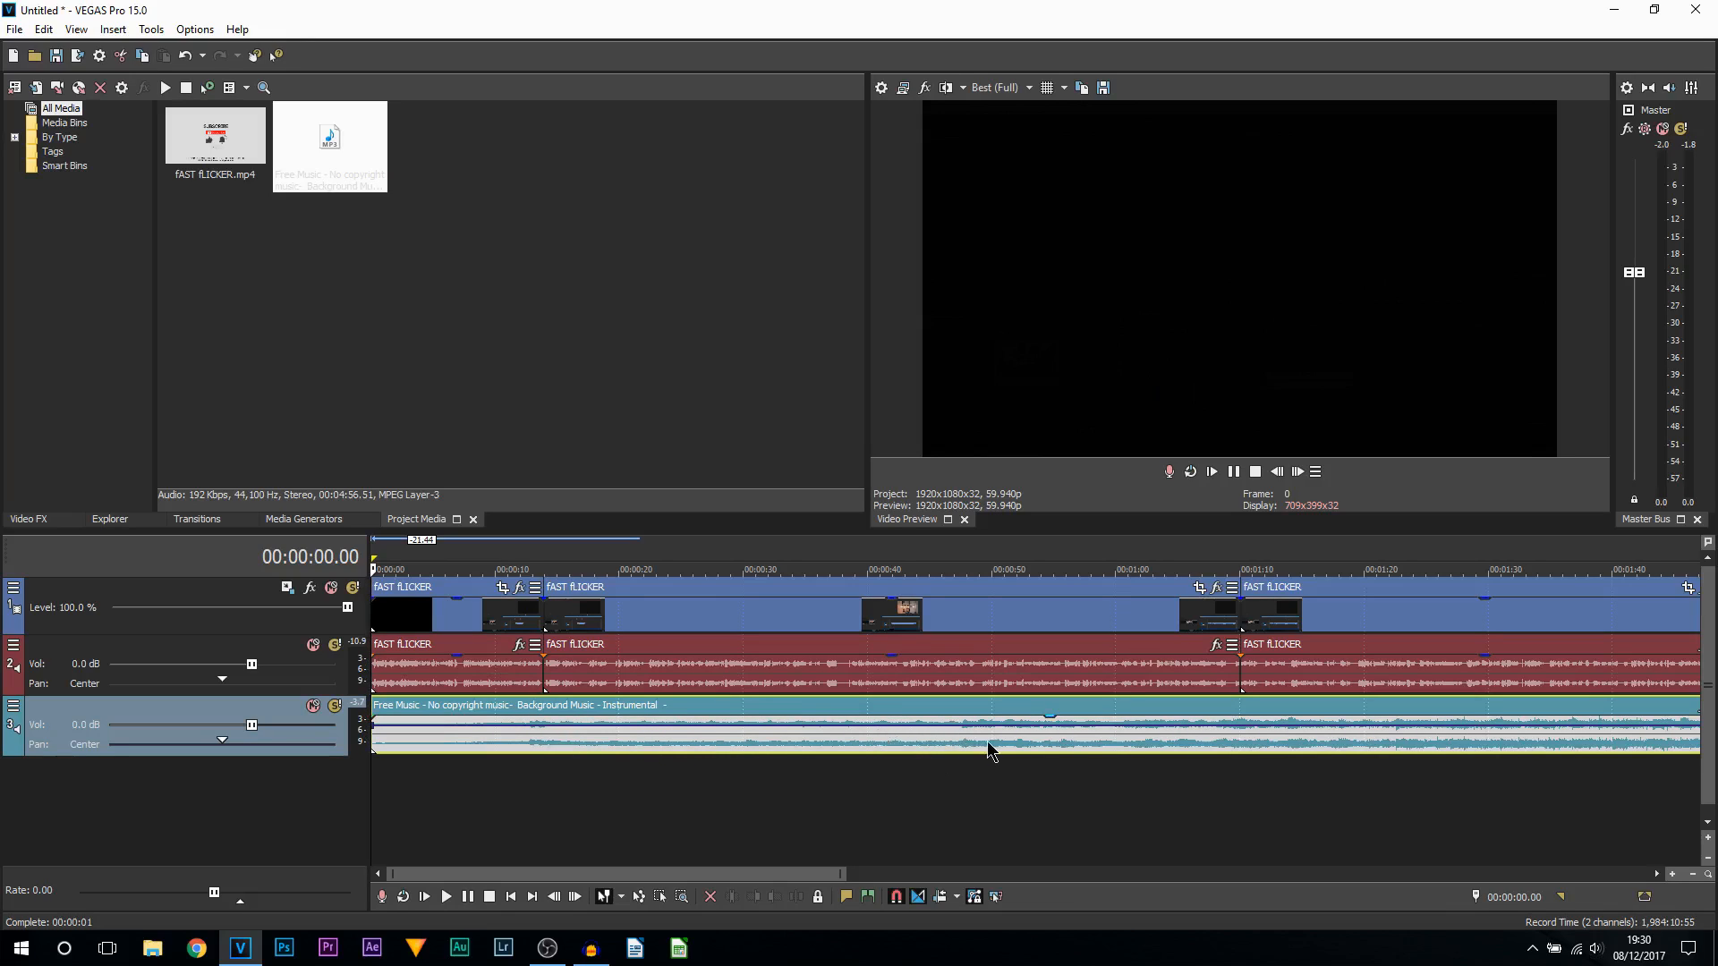
{"action": "mouse_move", "coordinate": [532, 734]}
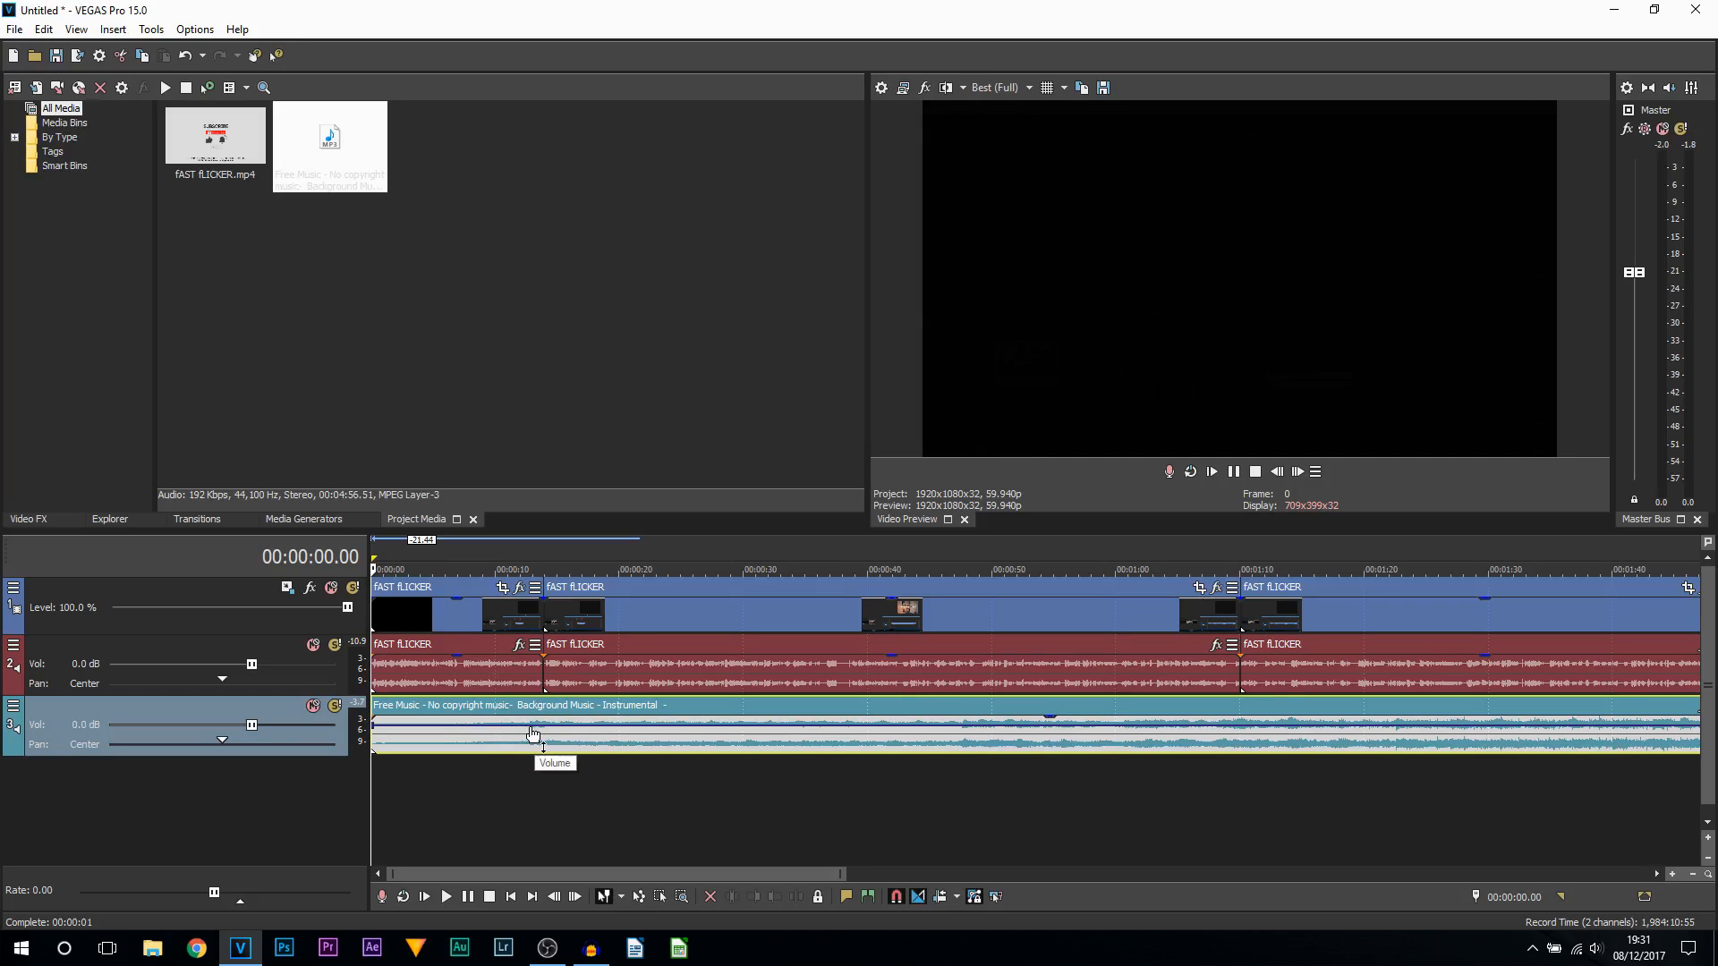
{"action": "mouse_move", "coordinate": [583, 748]}
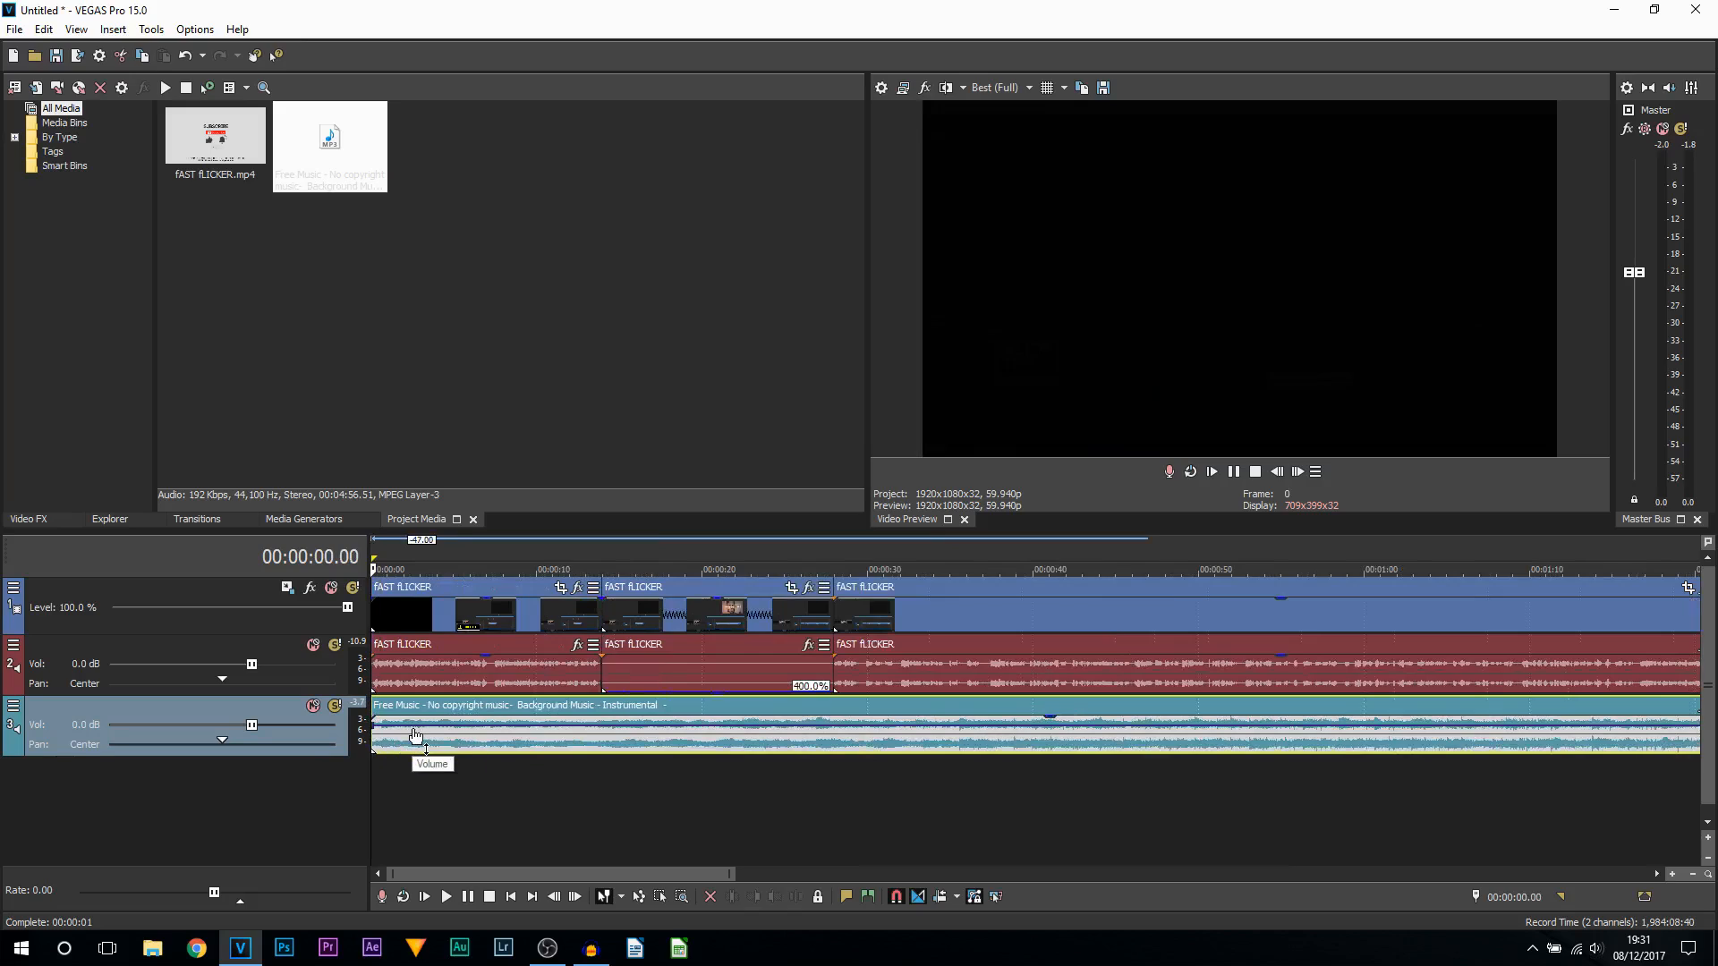
{"action": "left_click", "coordinate": [445, 897]}
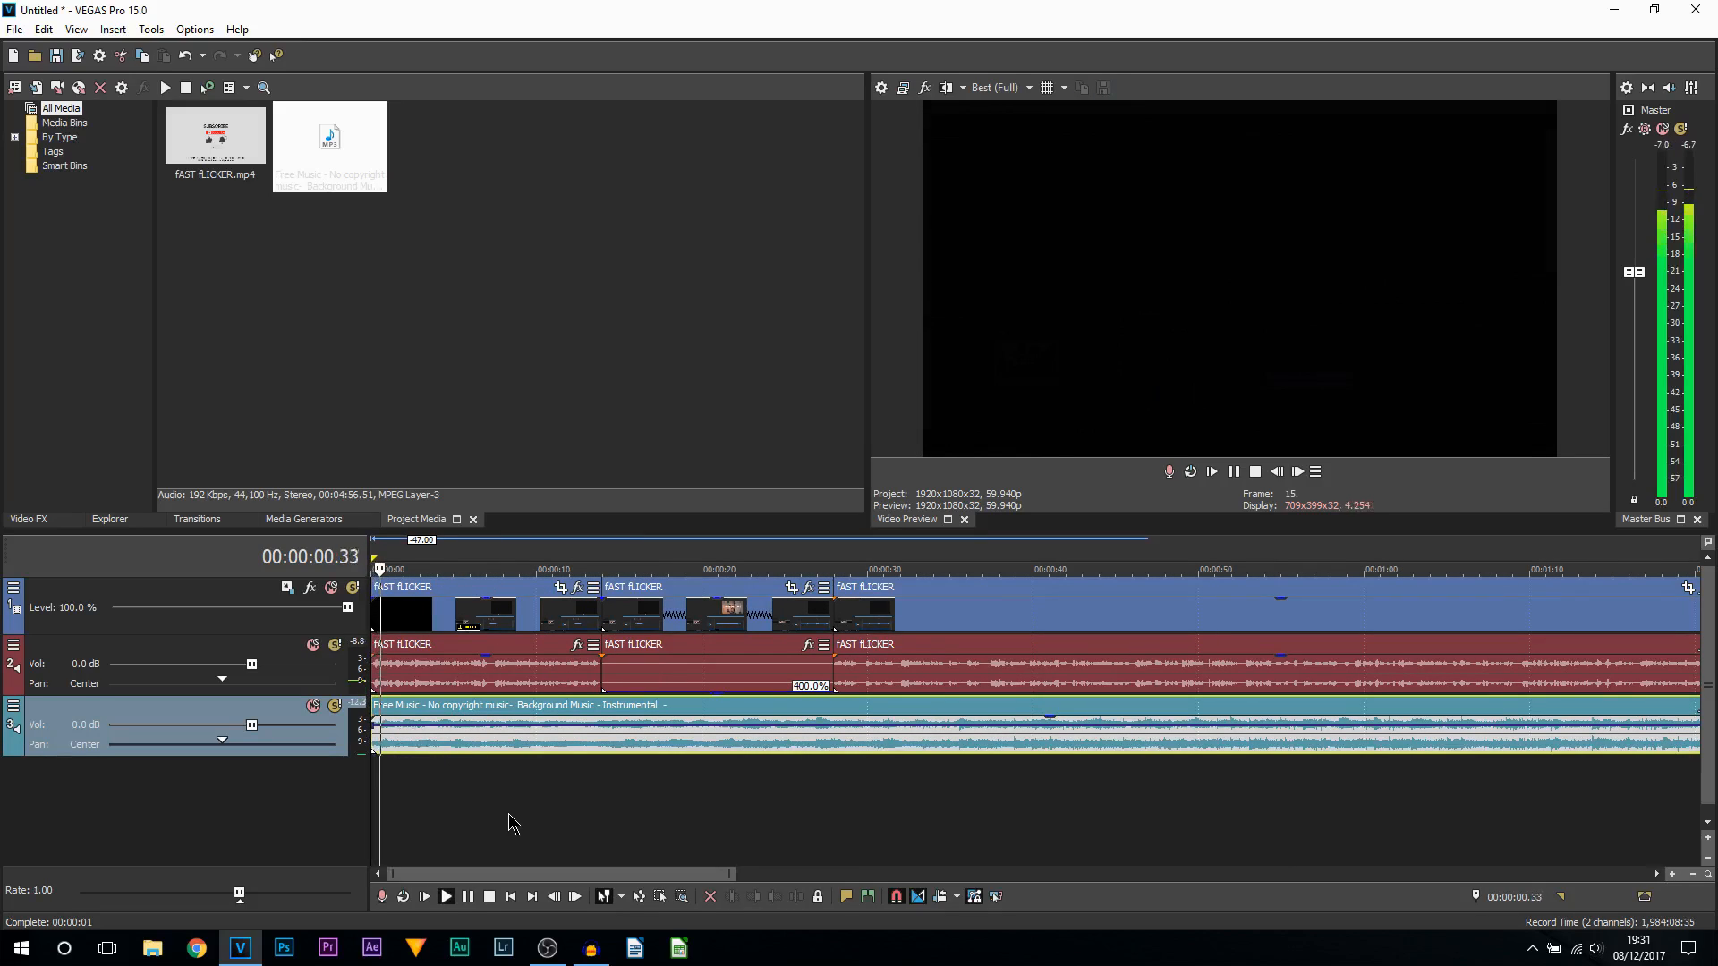
{"action": "left_click", "coordinate": [444, 896]}
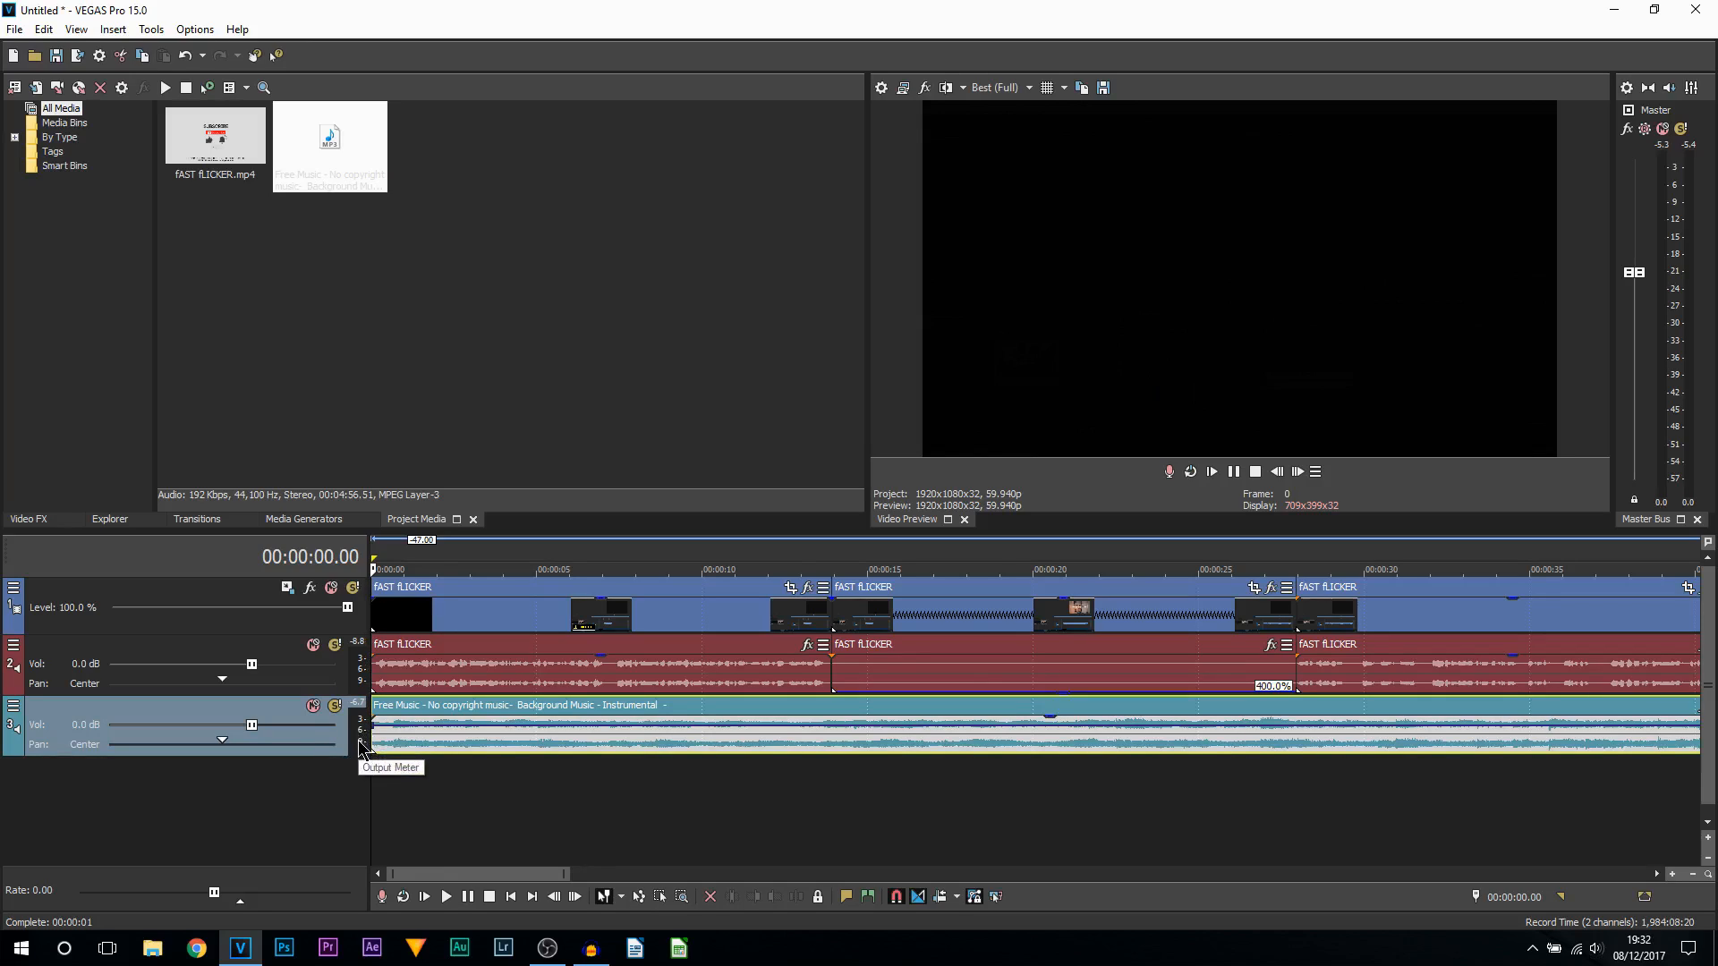
{"action": "mouse_move", "coordinate": [362, 679]}
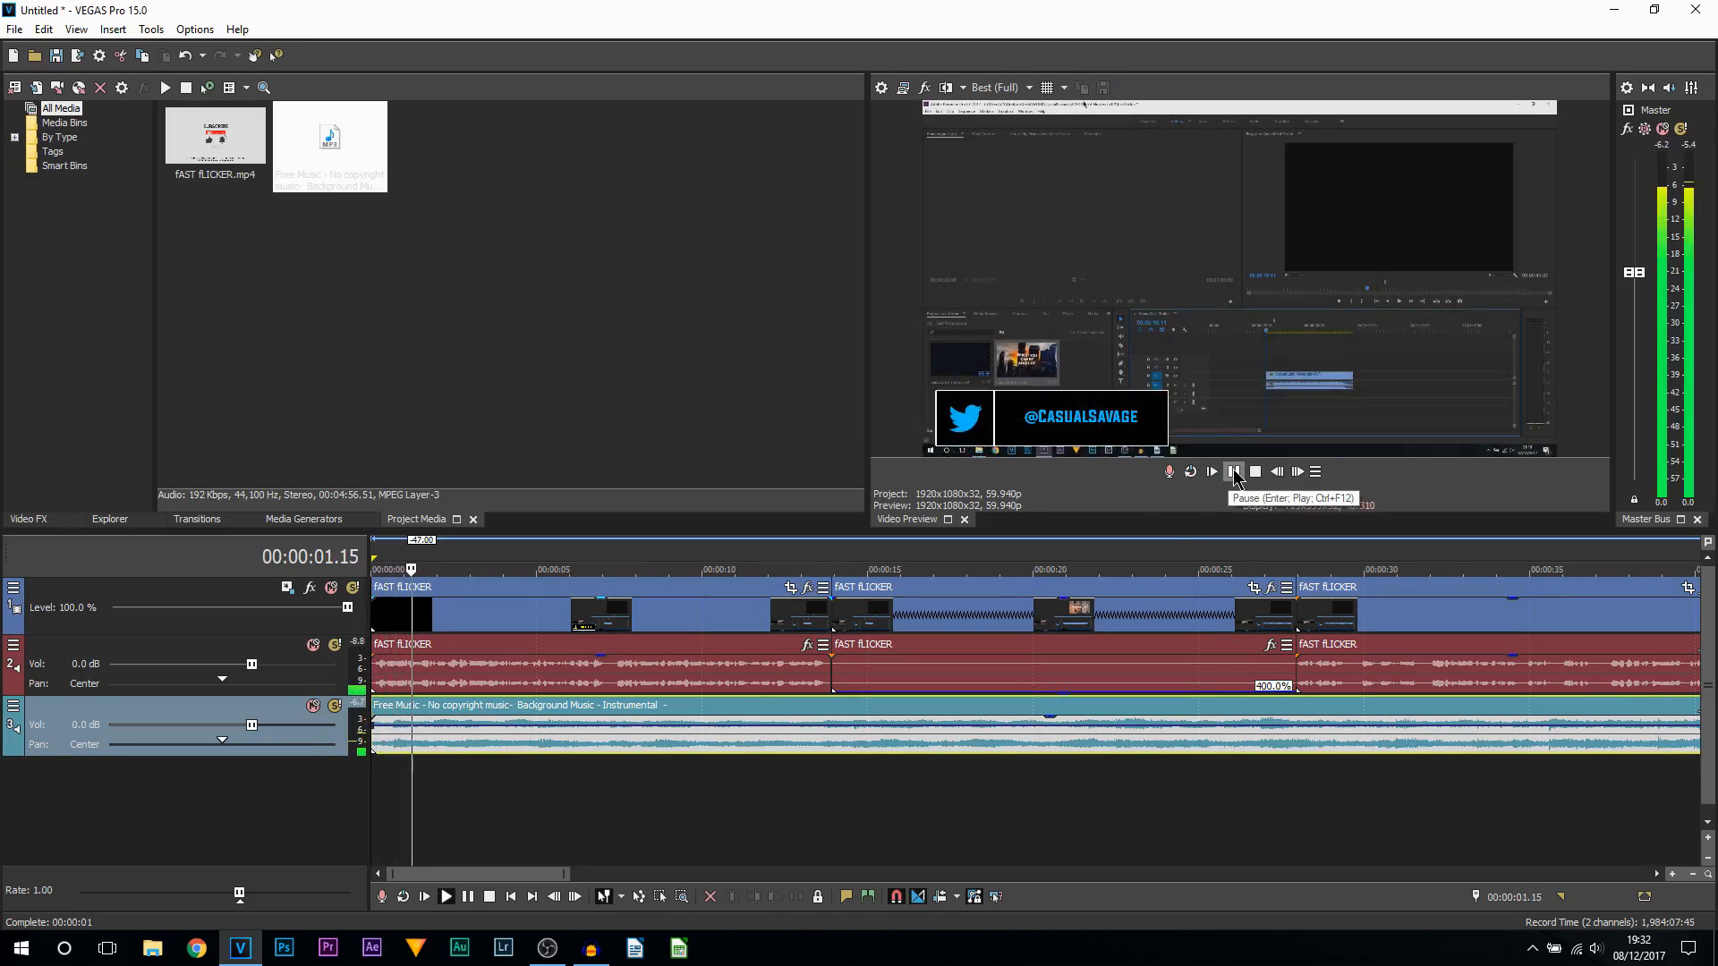
{"action": "left_click", "coordinate": [1210, 472]}
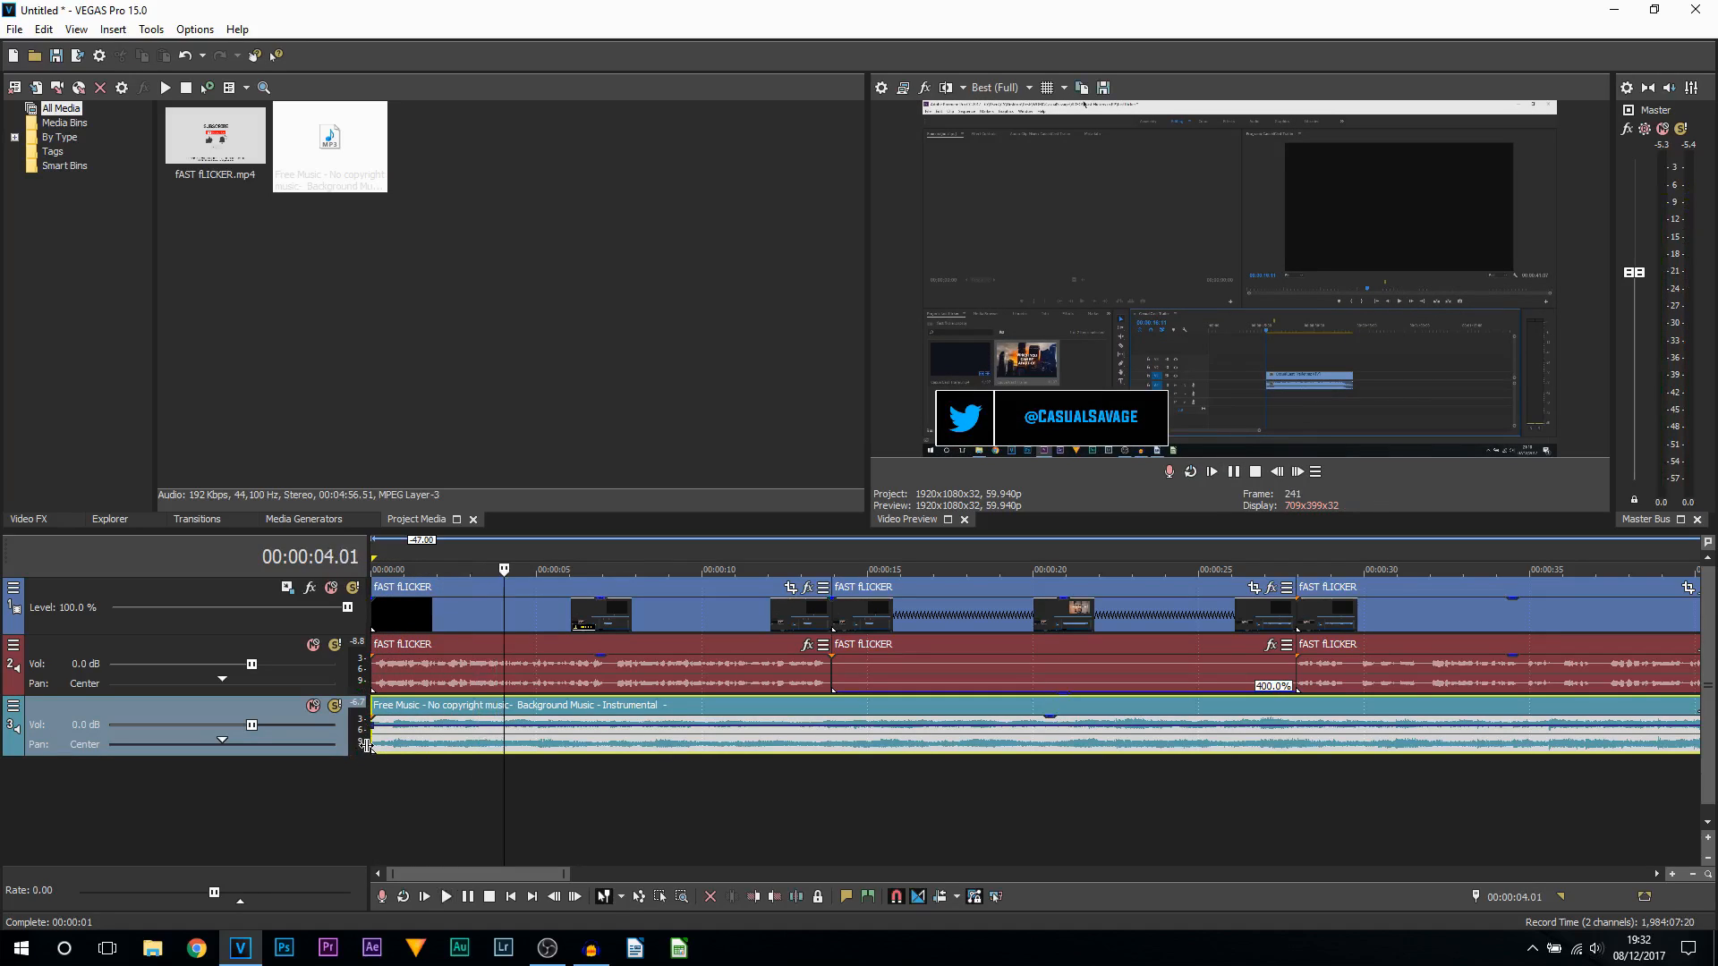
{"action": "mouse_move", "coordinate": [353, 707]}
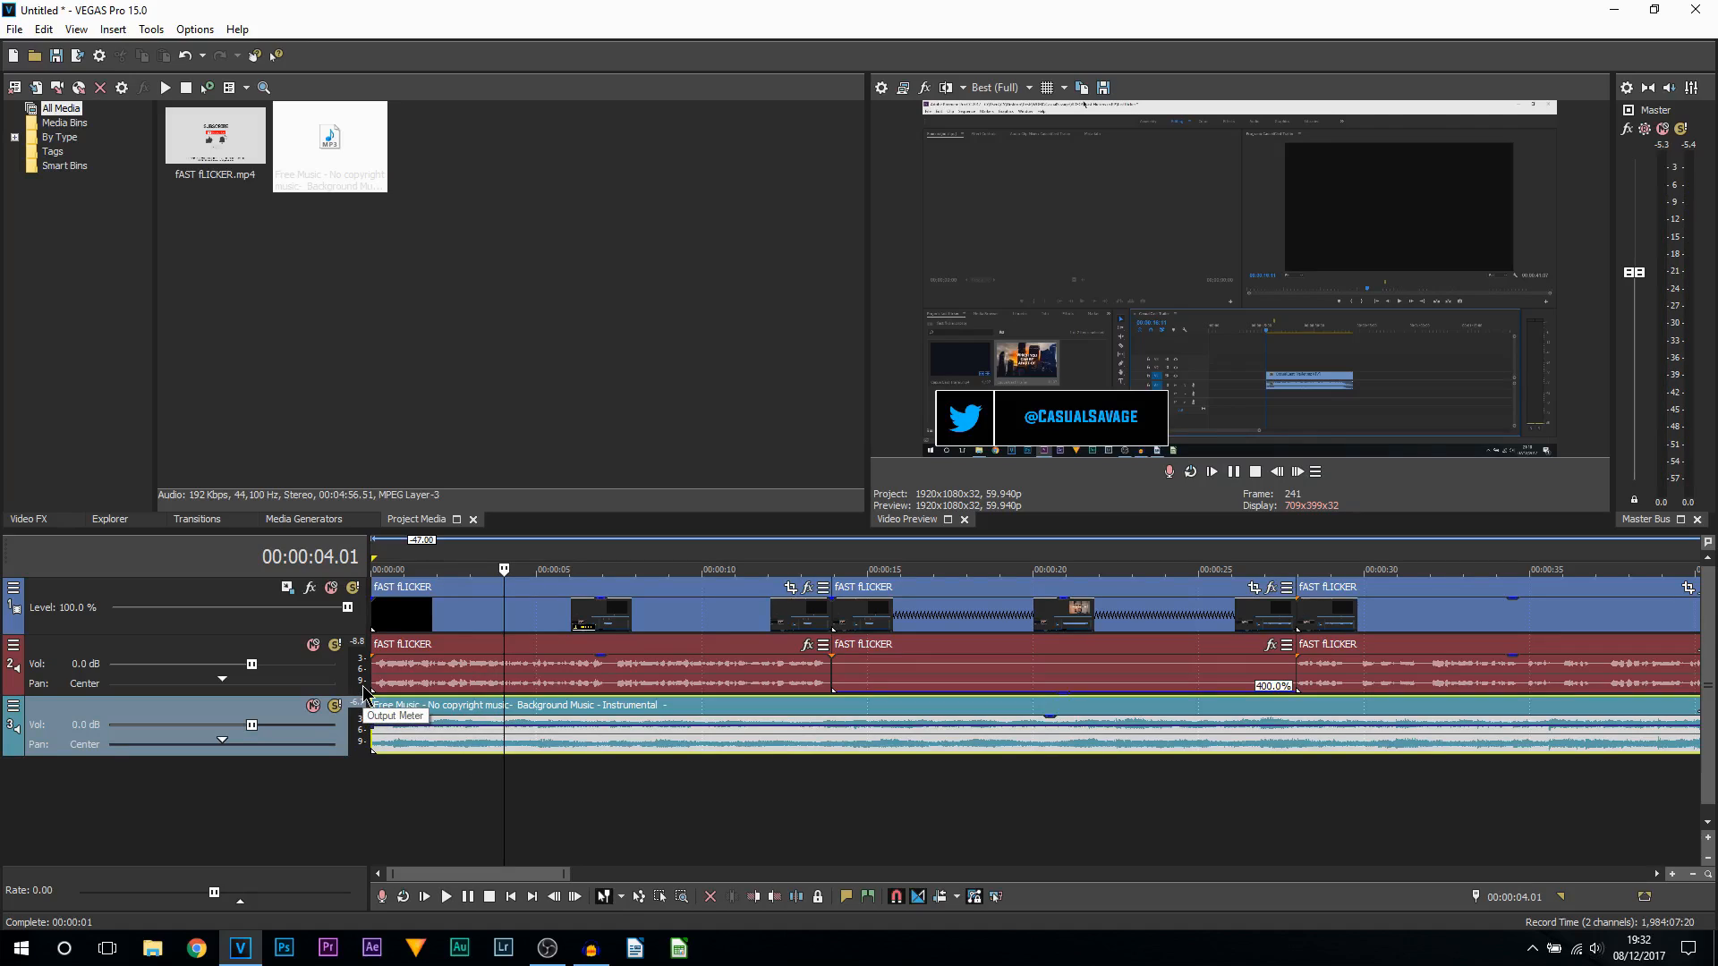
{"action": "mouse_move", "coordinate": [378, 729]}
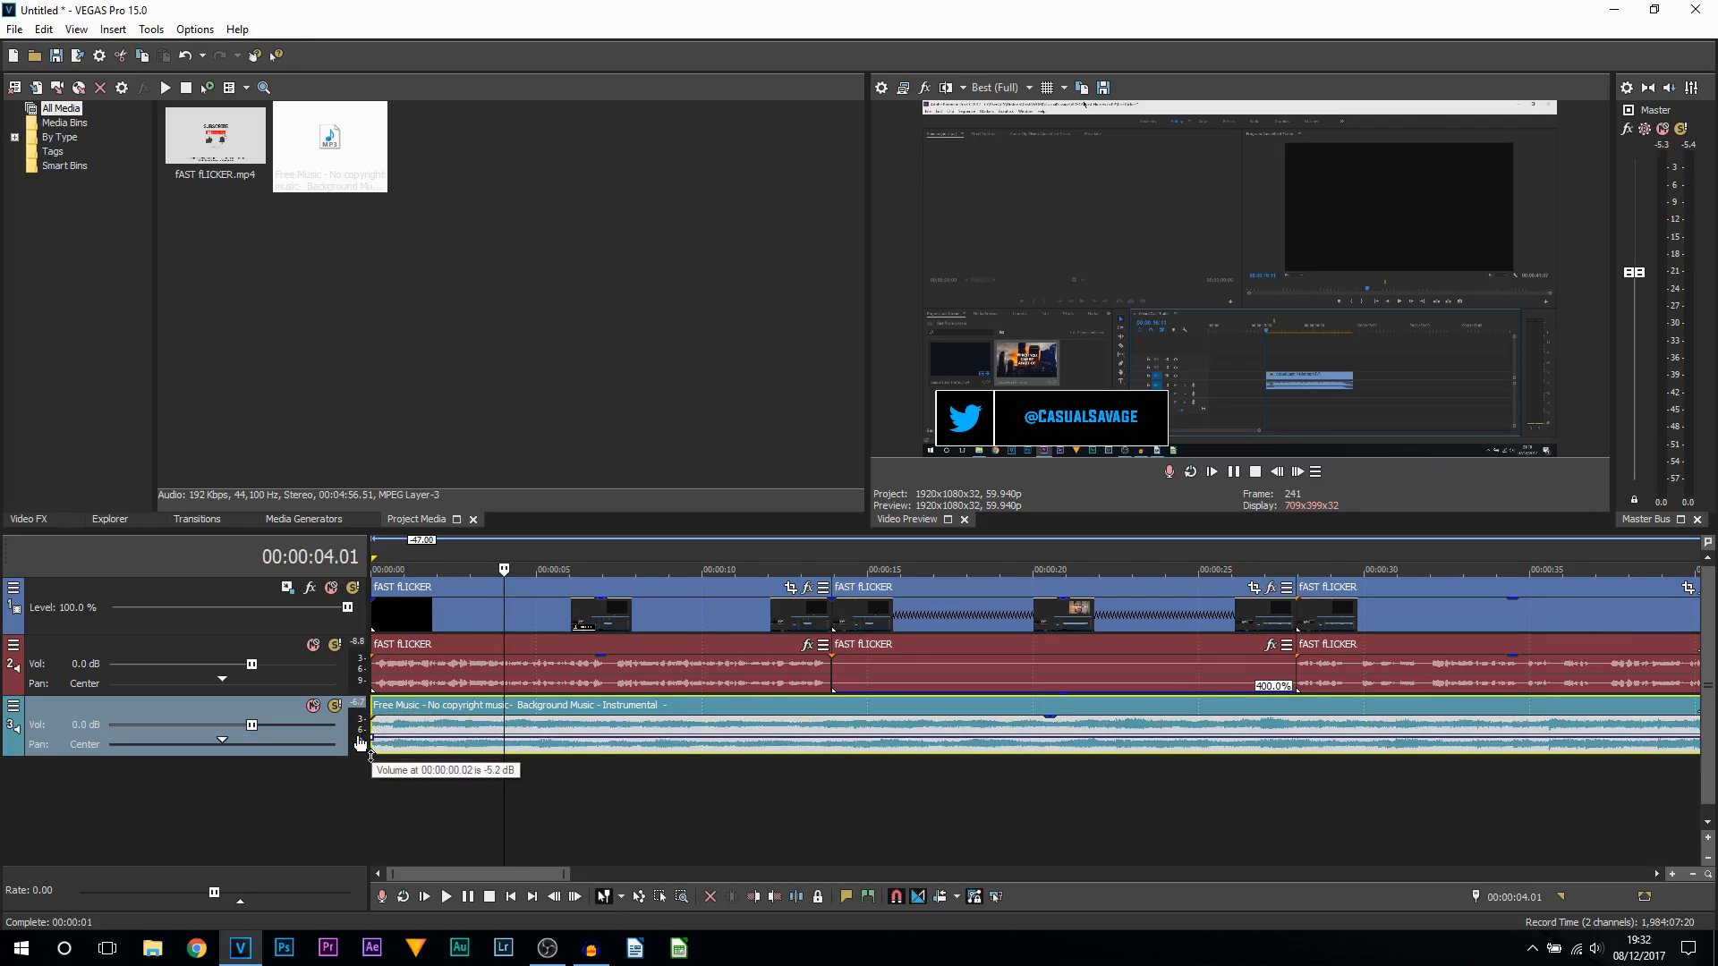
Add a short fade-in at the music event's start and open its fade-curve choices.
{"action": "left_click_drag", "start_coordinate": [362, 743], "coordinate": [356, 756]}
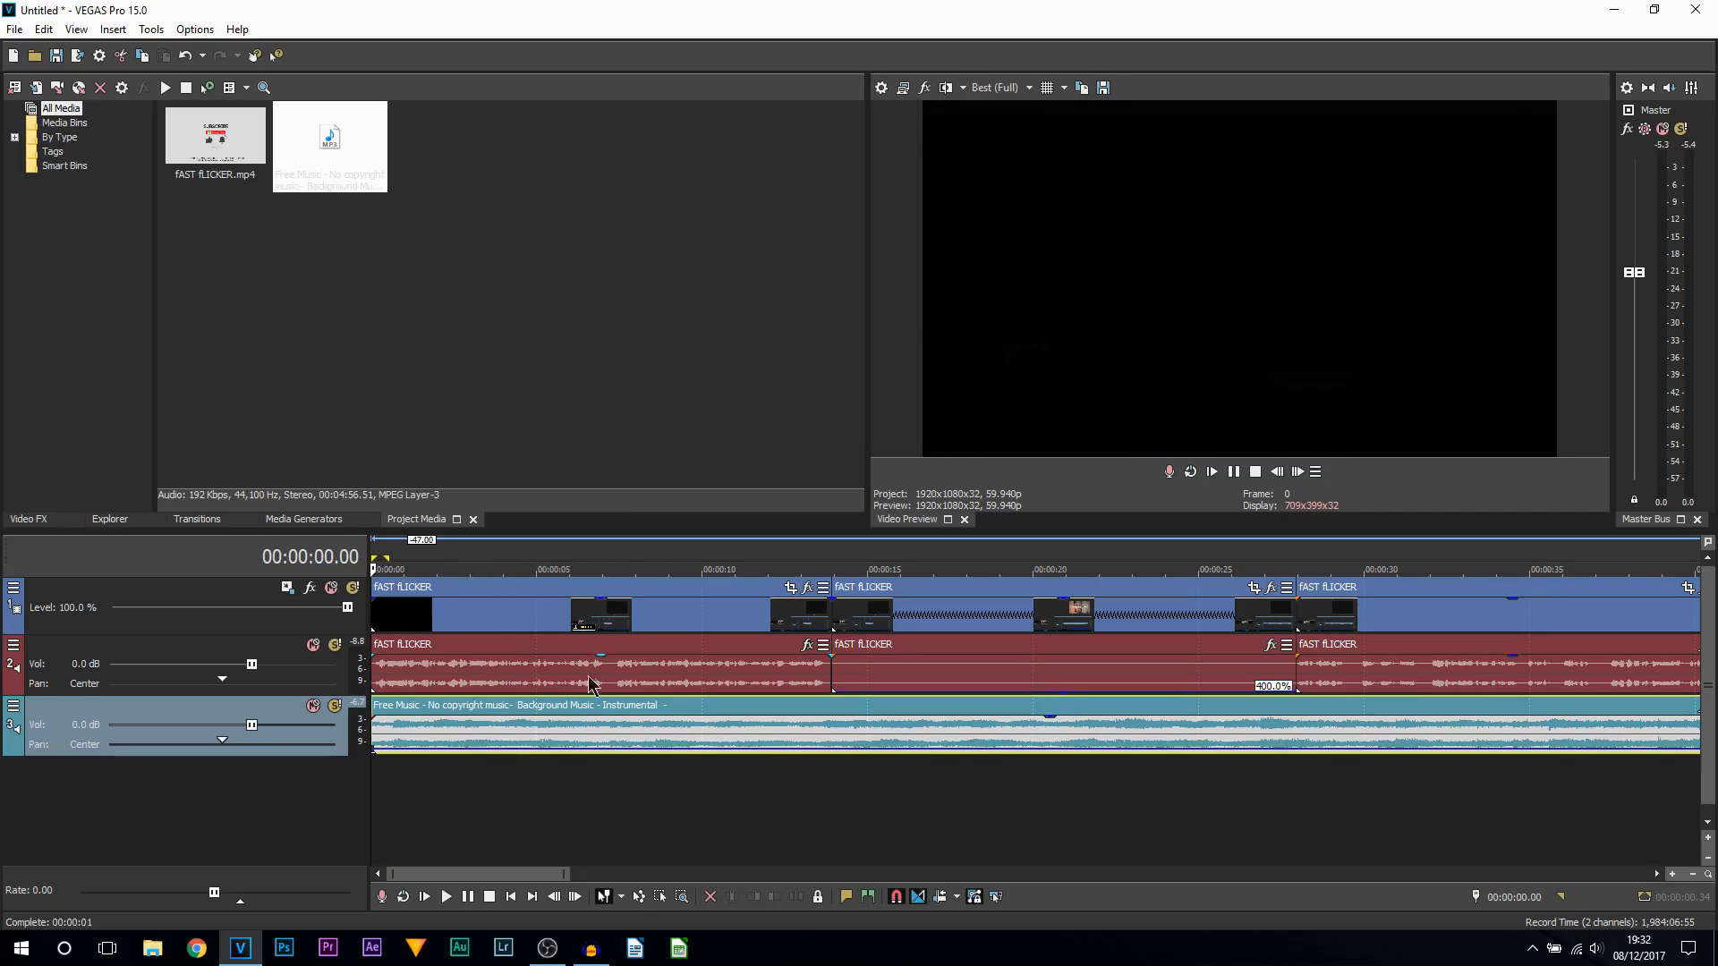
{"action": "left_click", "coordinate": [444, 897]}
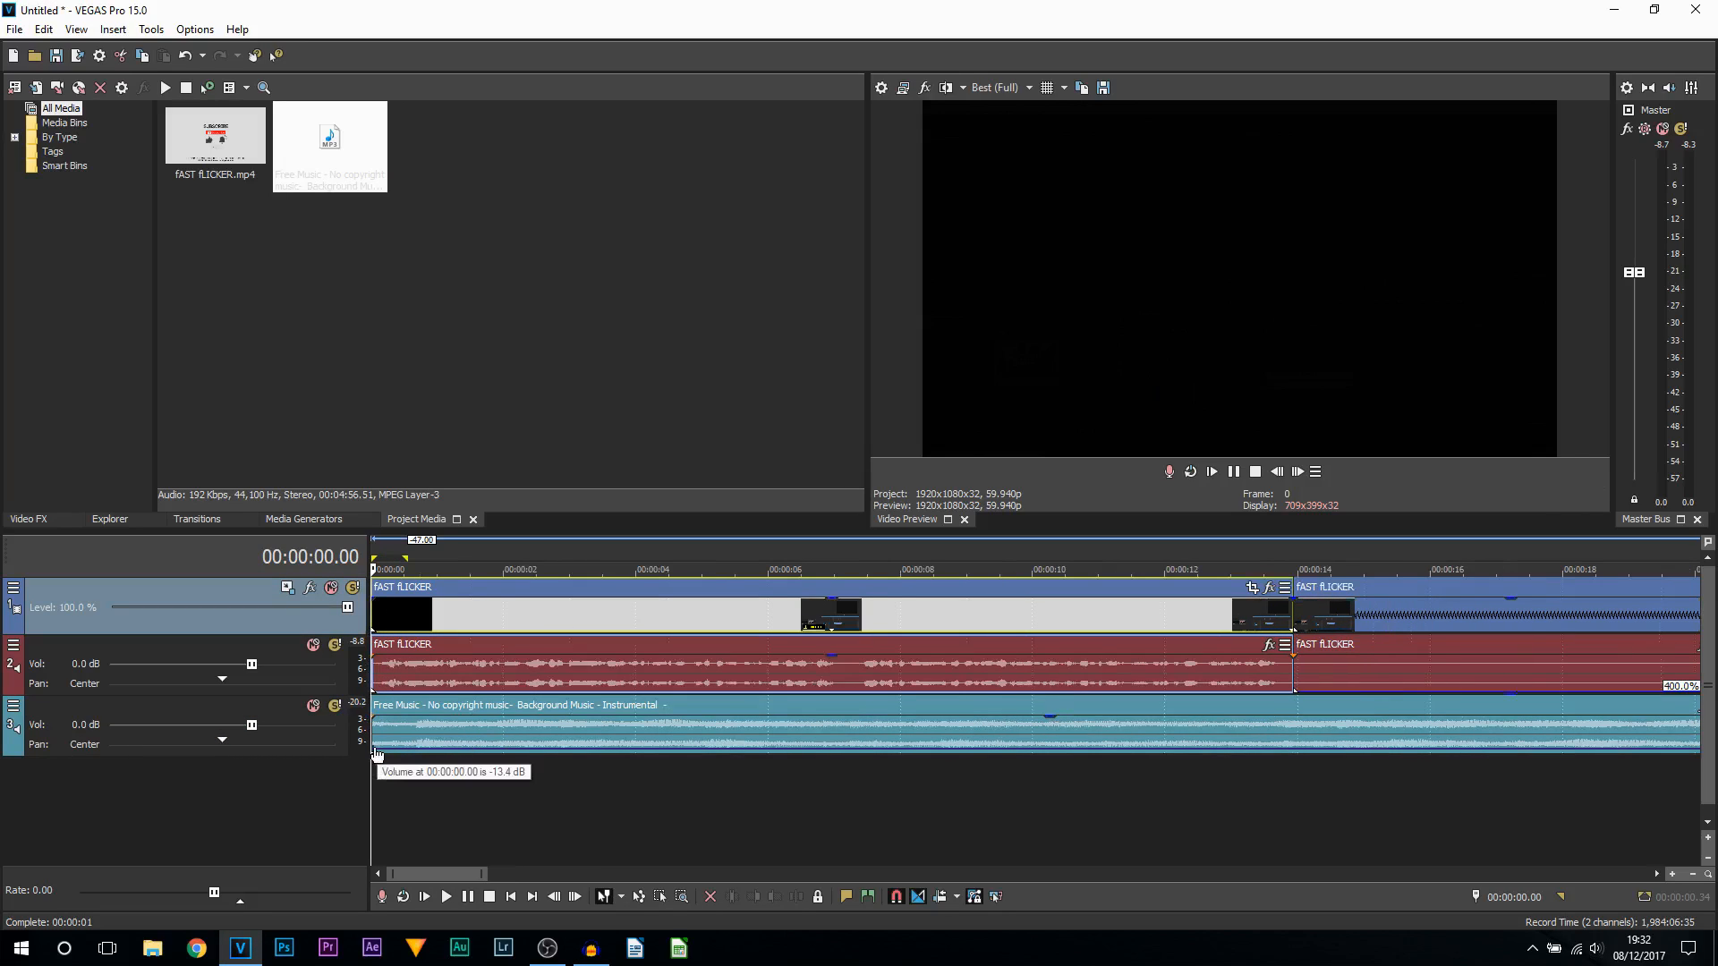
{"action": "right_click", "coordinate": [378, 754]}
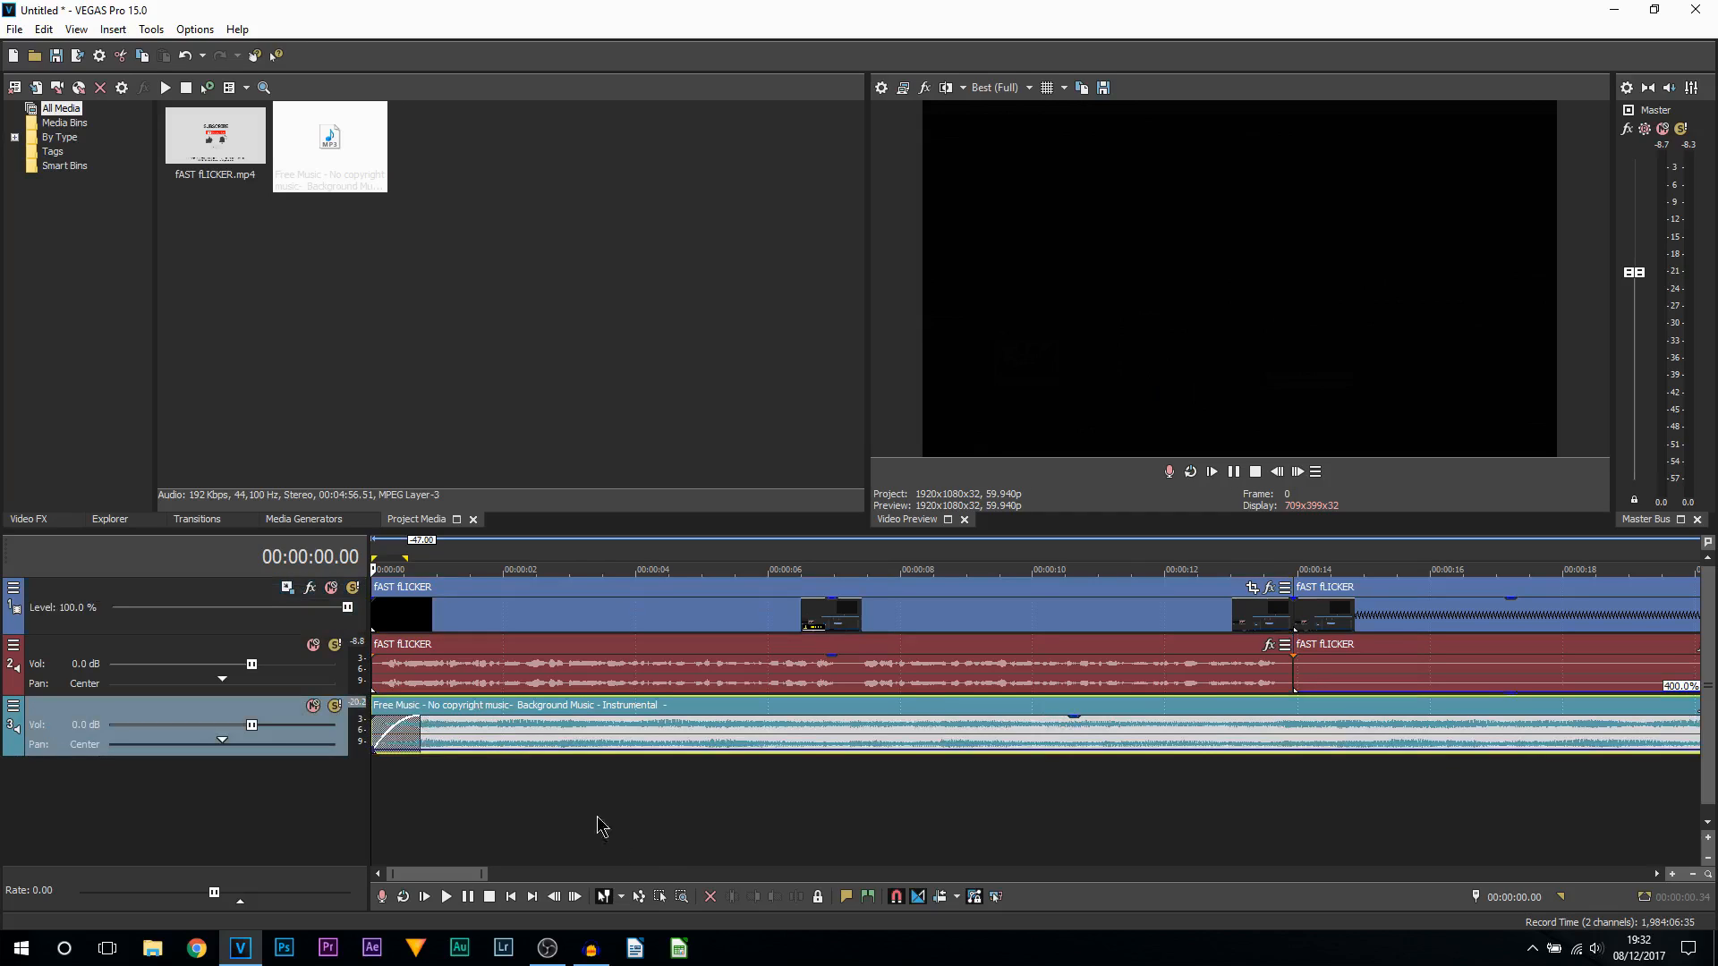
Enable the music track's volume envelope.
{"action": "left_click", "coordinate": [444, 896]}
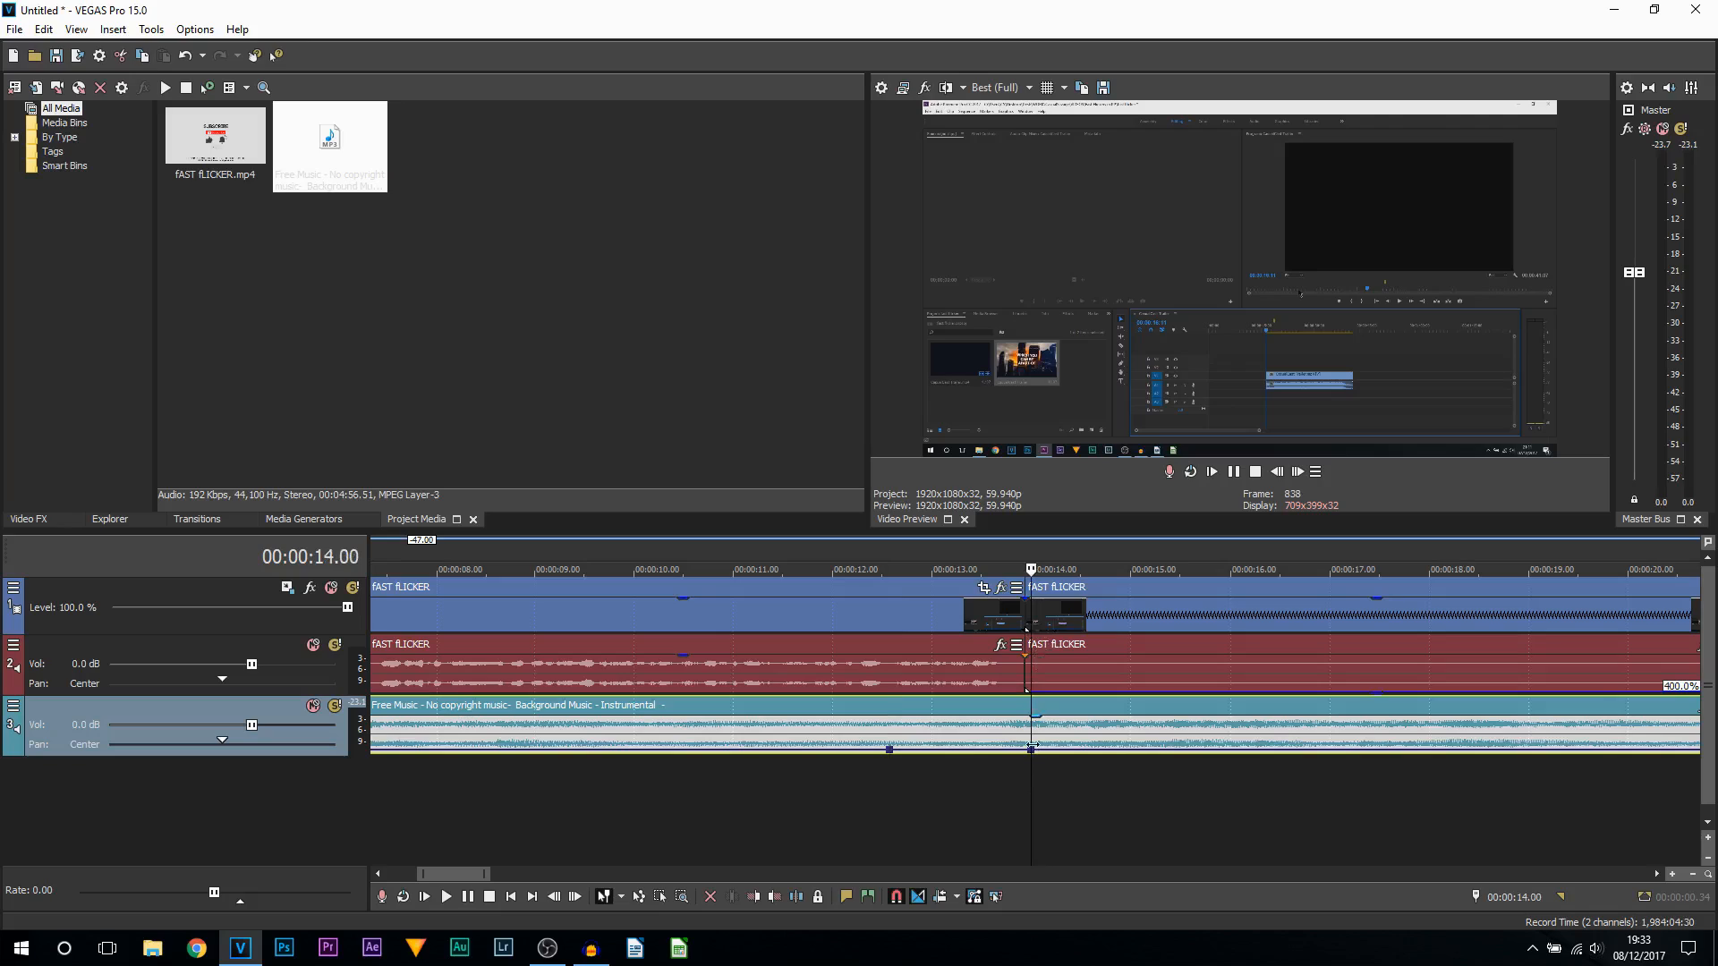
Set the 14-second envelope point to 0 dB and make the rise a slow fade.
{"action": "right_click", "coordinate": [1030, 750]}
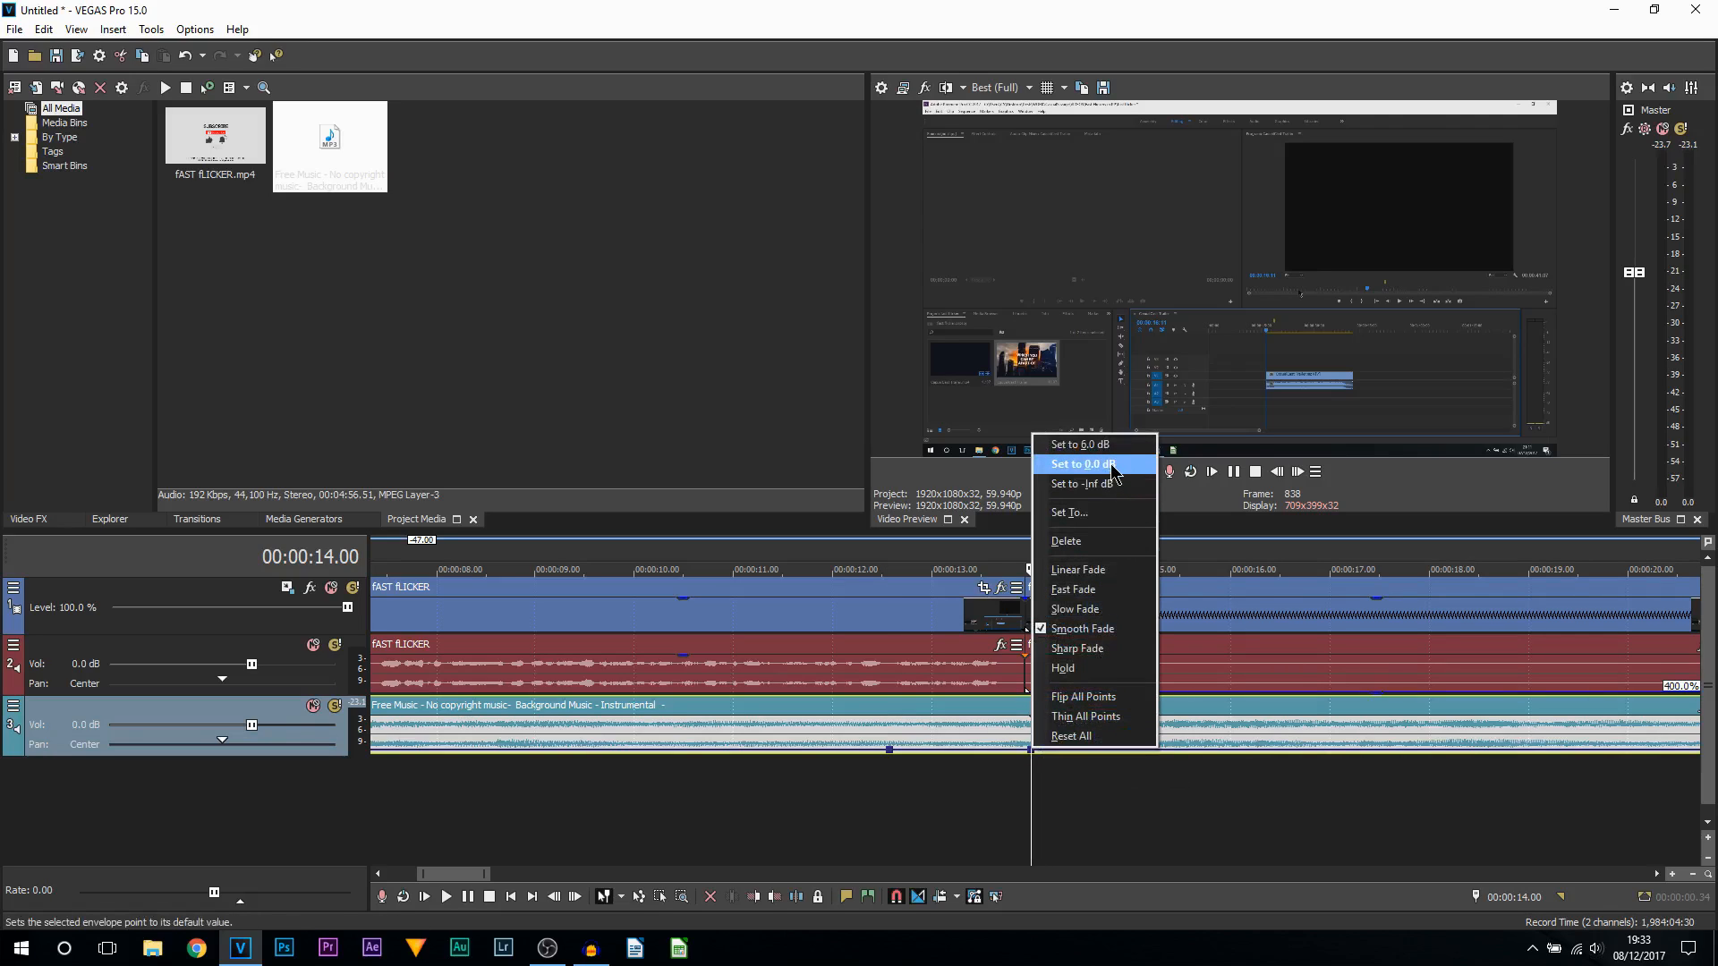
{"action": "left_click", "coordinate": [1079, 463]}
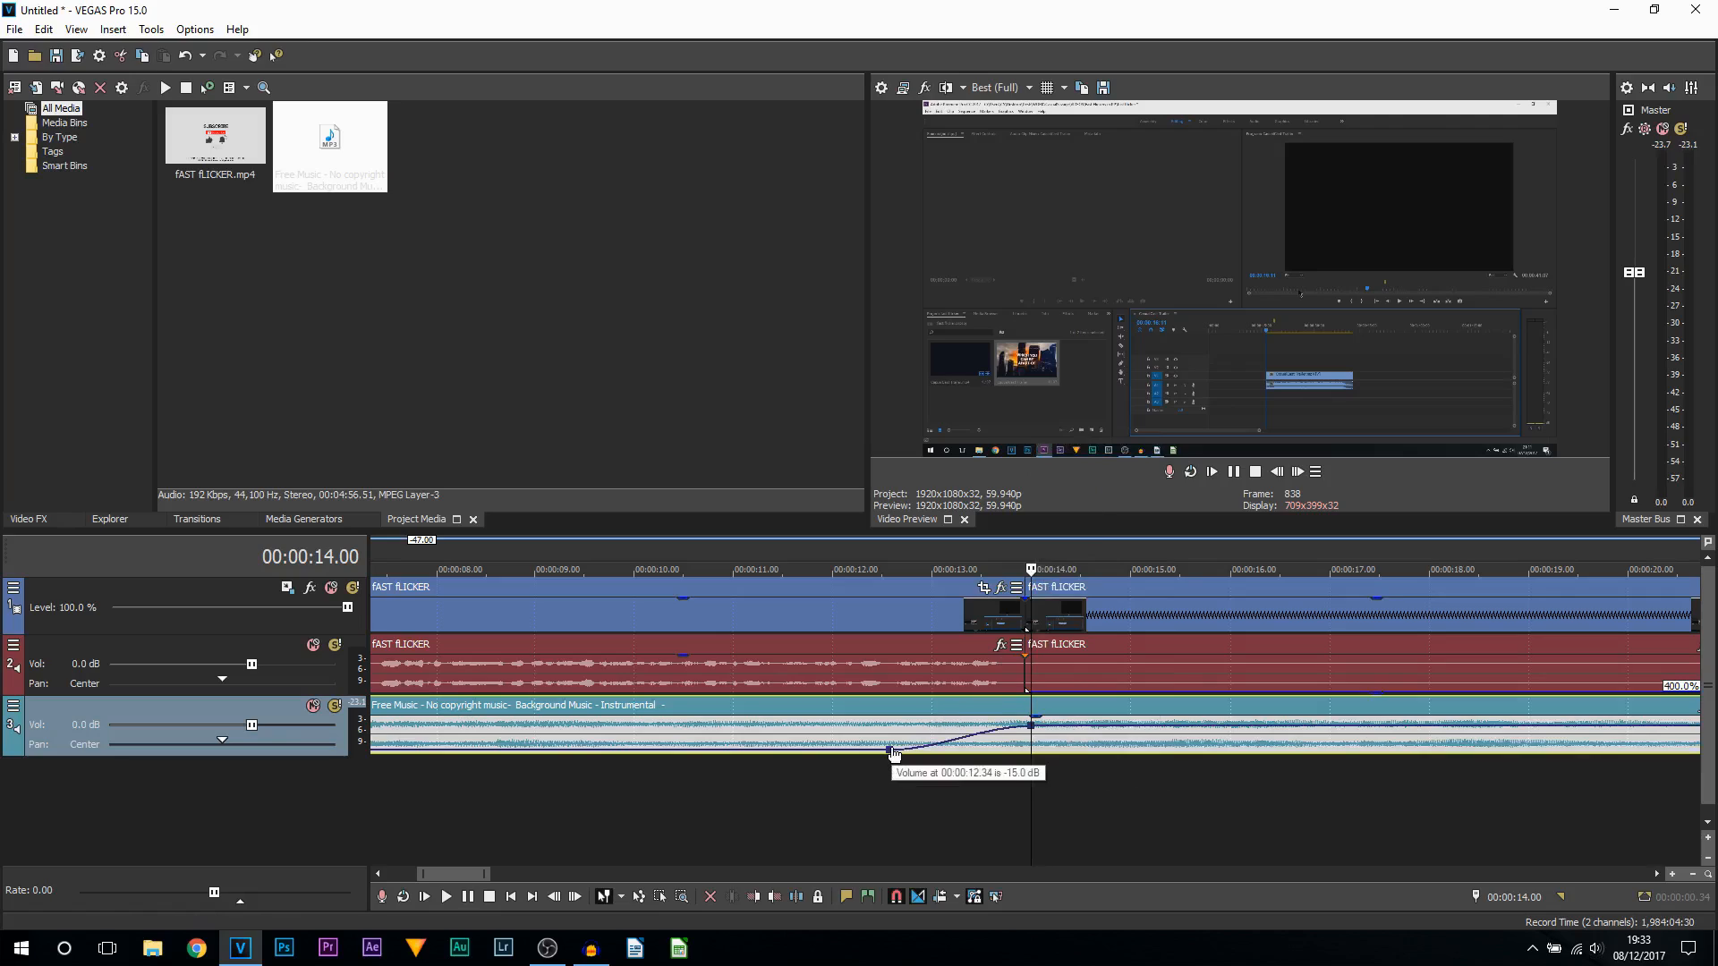
{"action": "left_click_drag", "start_coordinate": [888, 751], "coordinate": [996, 734]}
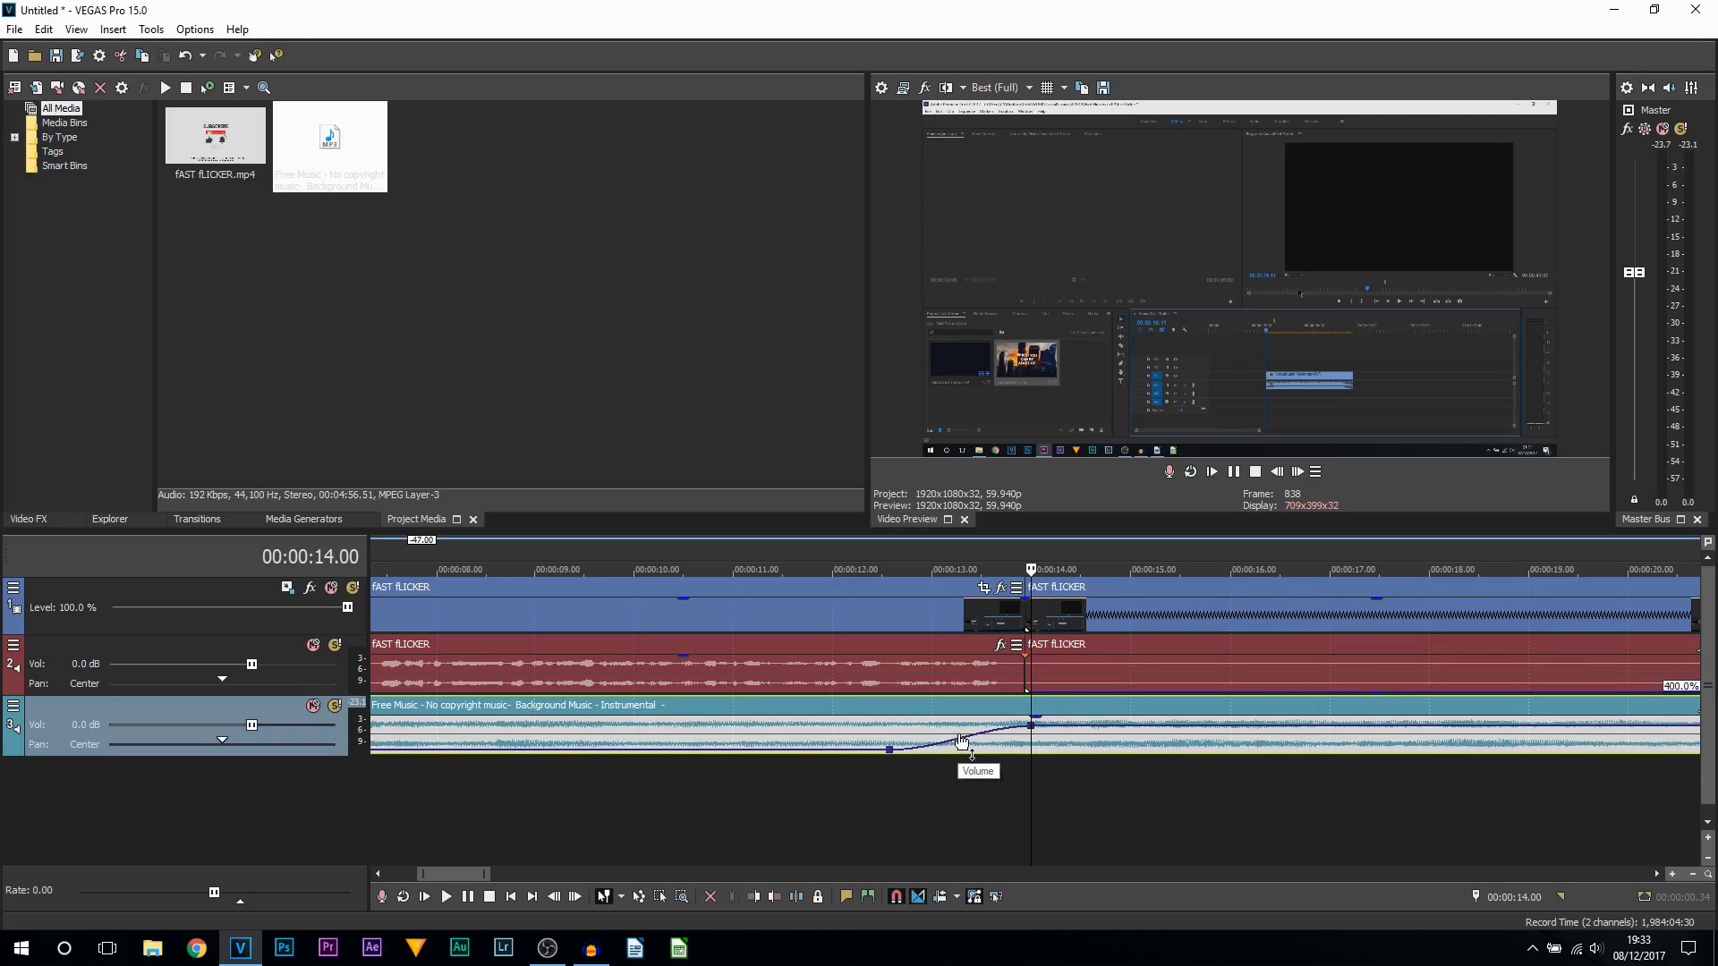
{"action": "right_click", "coordinate": [962, 745]}
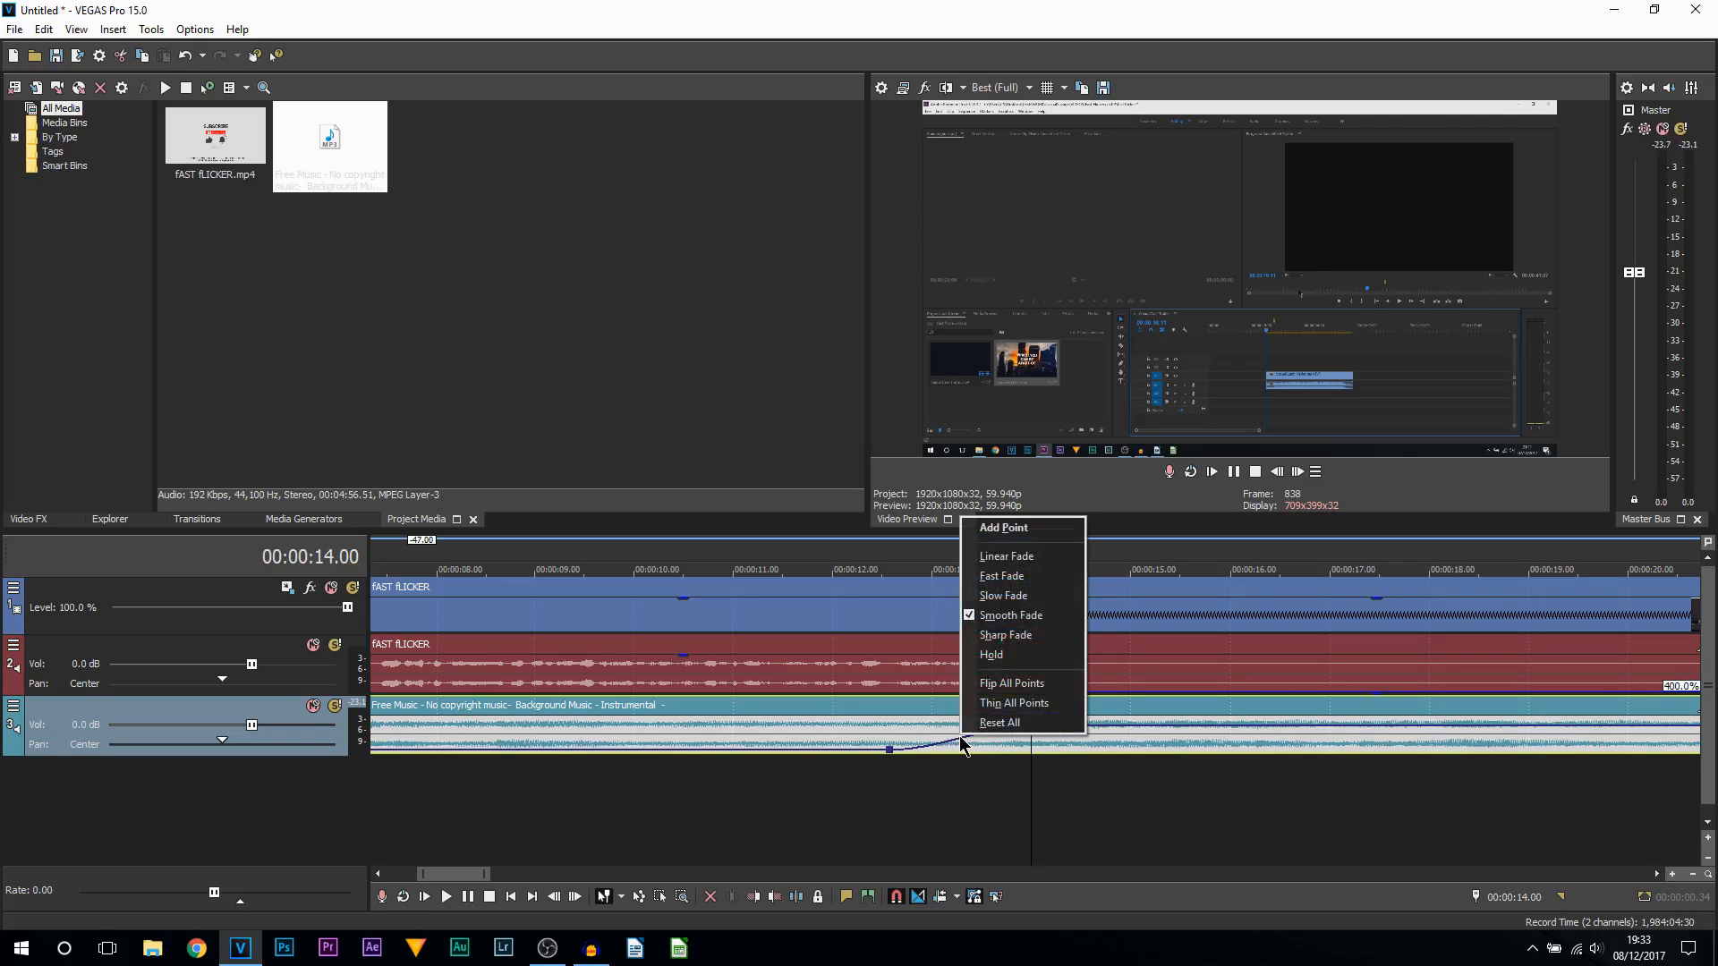
{"action": "mouse_move", "coordinate": [1044, 602]}
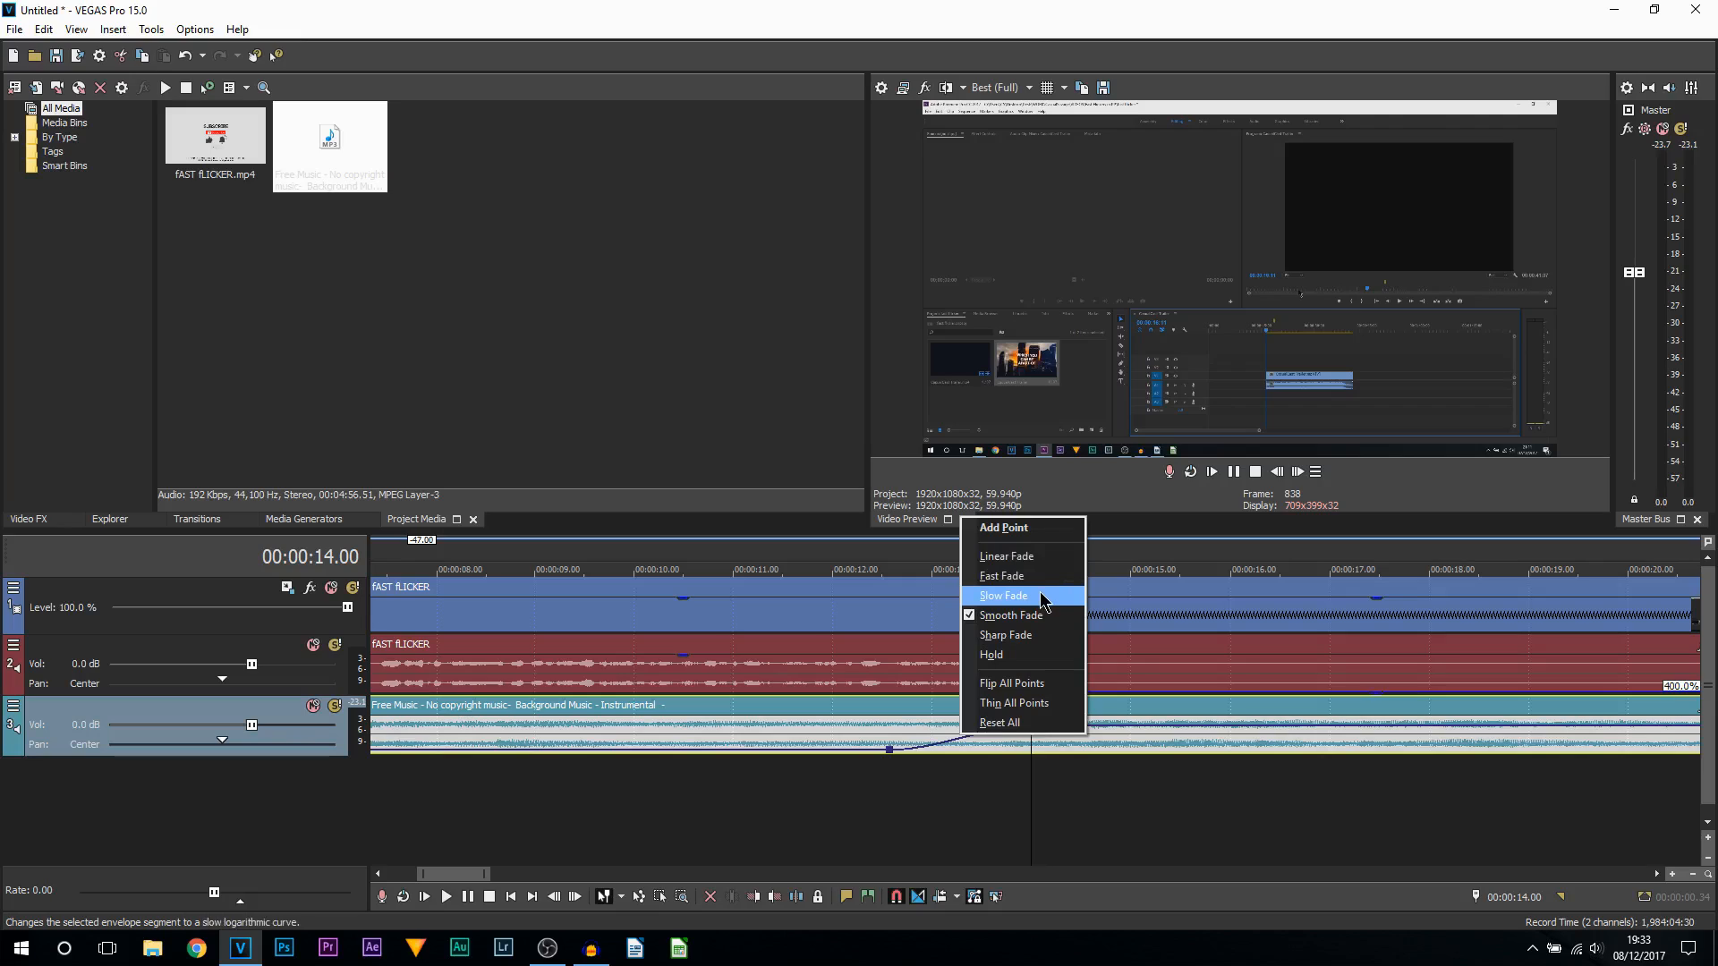
{"action": "left_click", "coordinate": [1002, 595]}
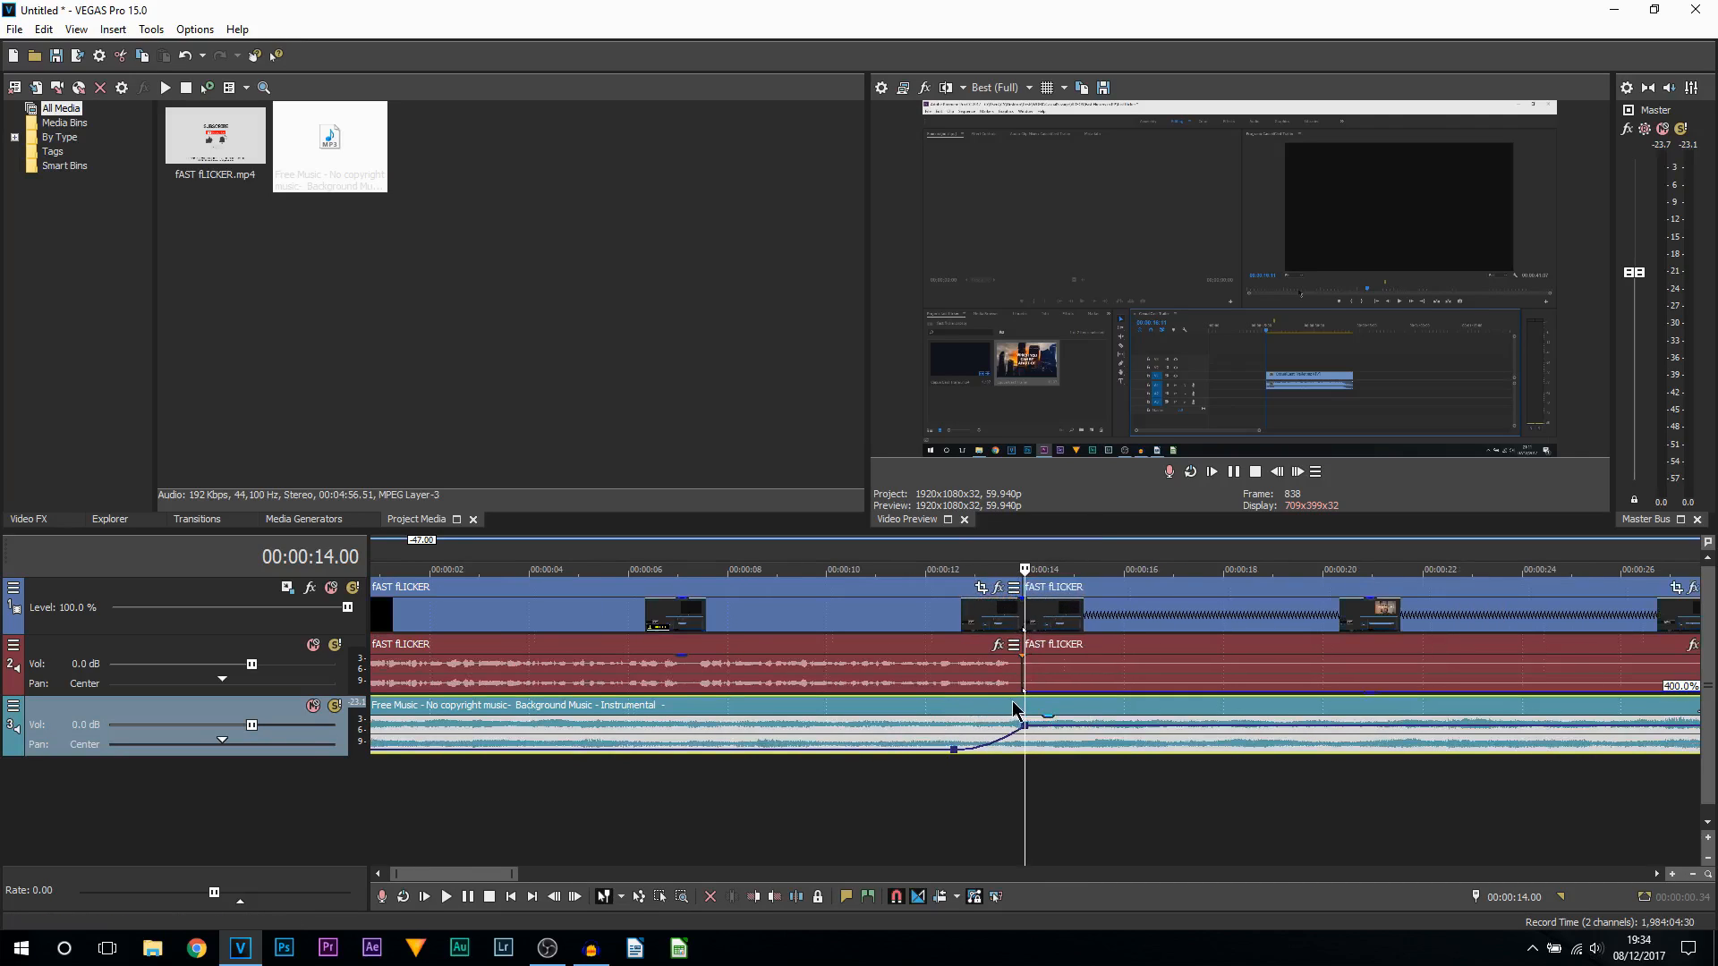
{"action": "mouse_move", "coordinate": [1045, 724]}
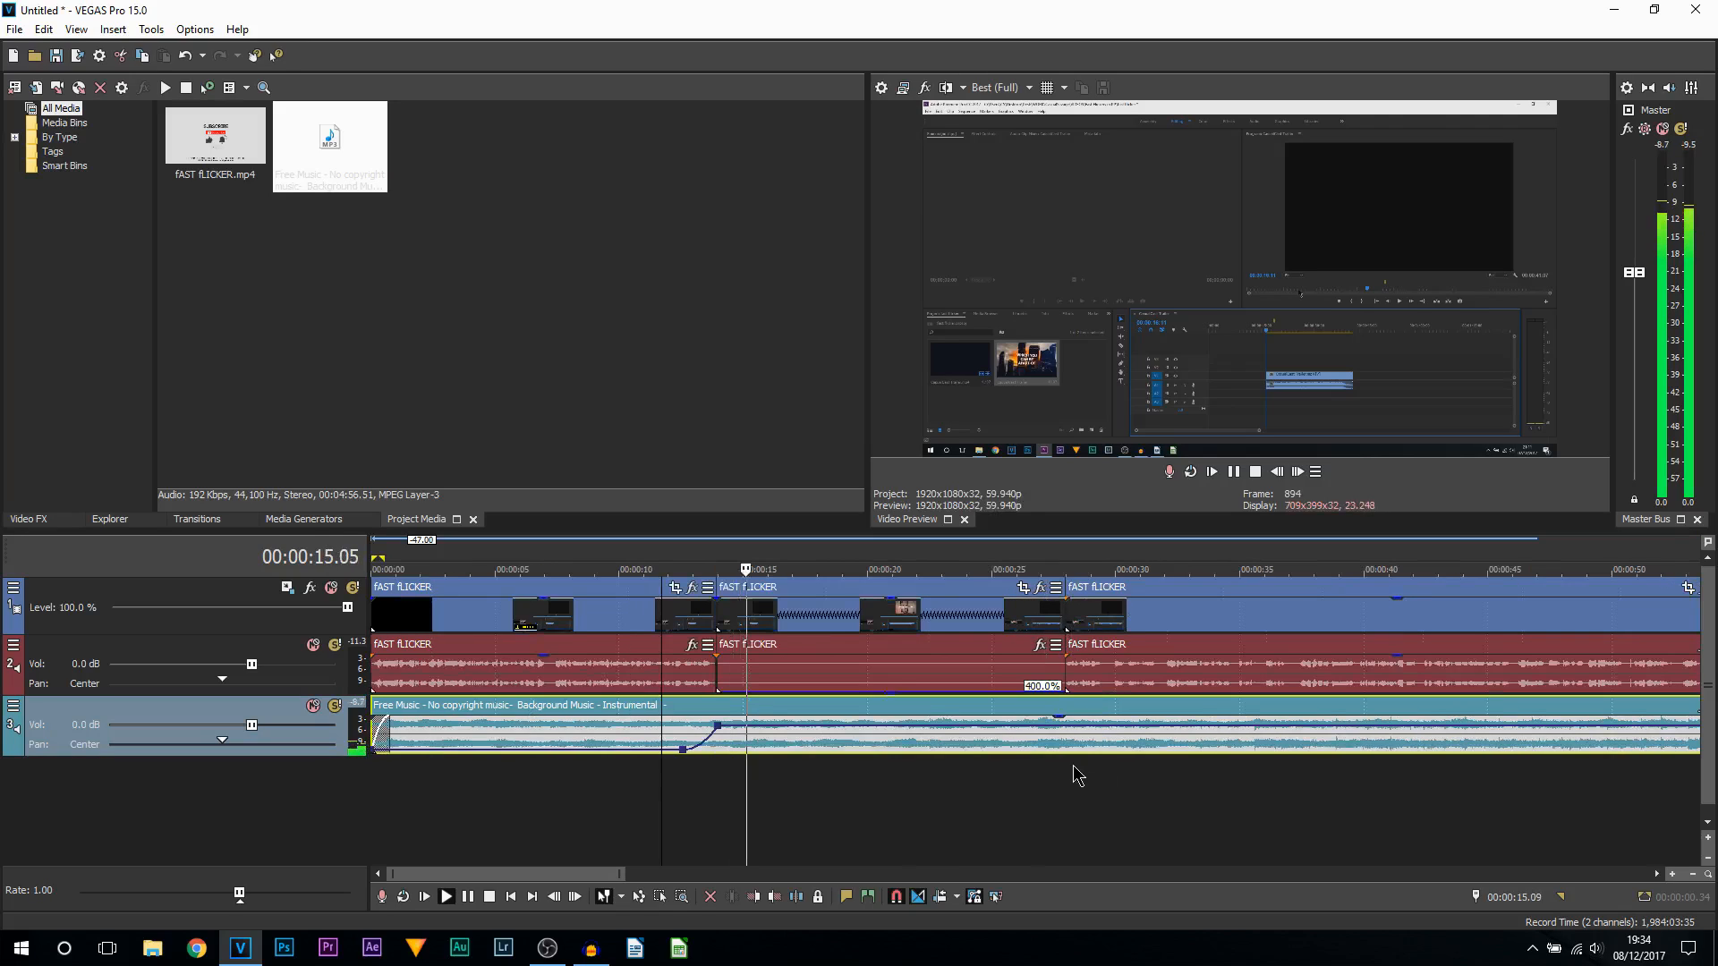
Add volume envelope points near 27 and 28 seconds to dip the music.
{"action": "left_click", "coordinate": [1211, 471]}
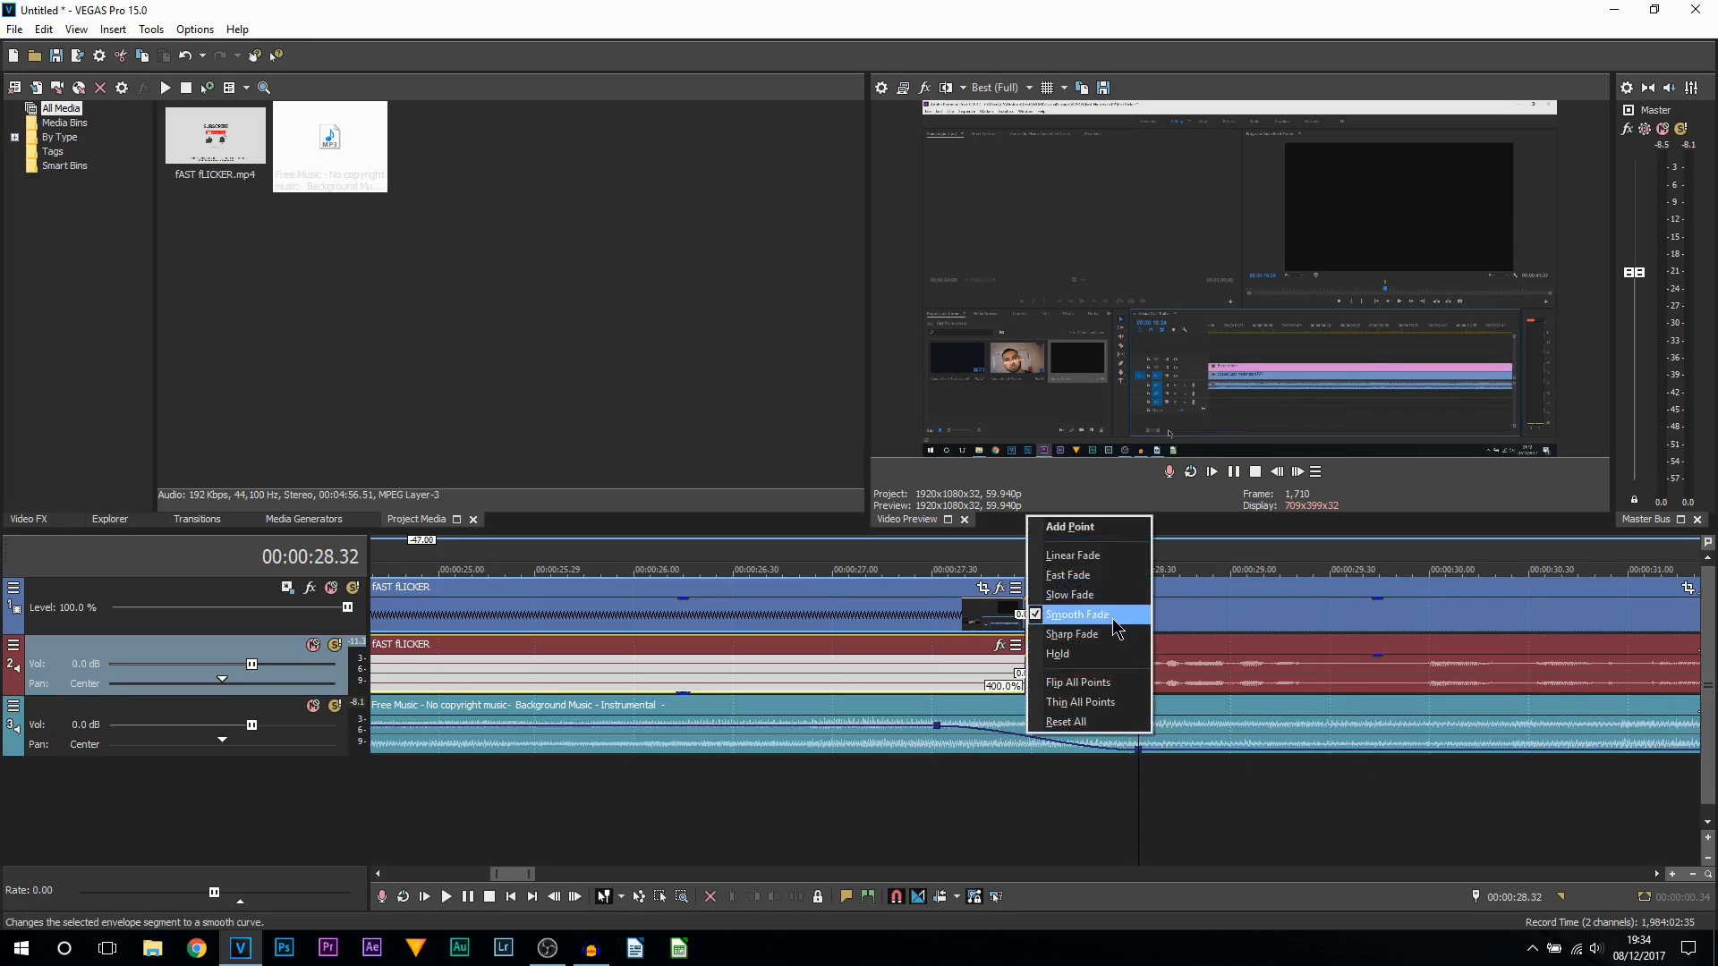
Make the downward ramp near 28 seconds a smooth fade, then open another envelope menu.
{"action": "left_click", "coordinate": [1076, 614]}
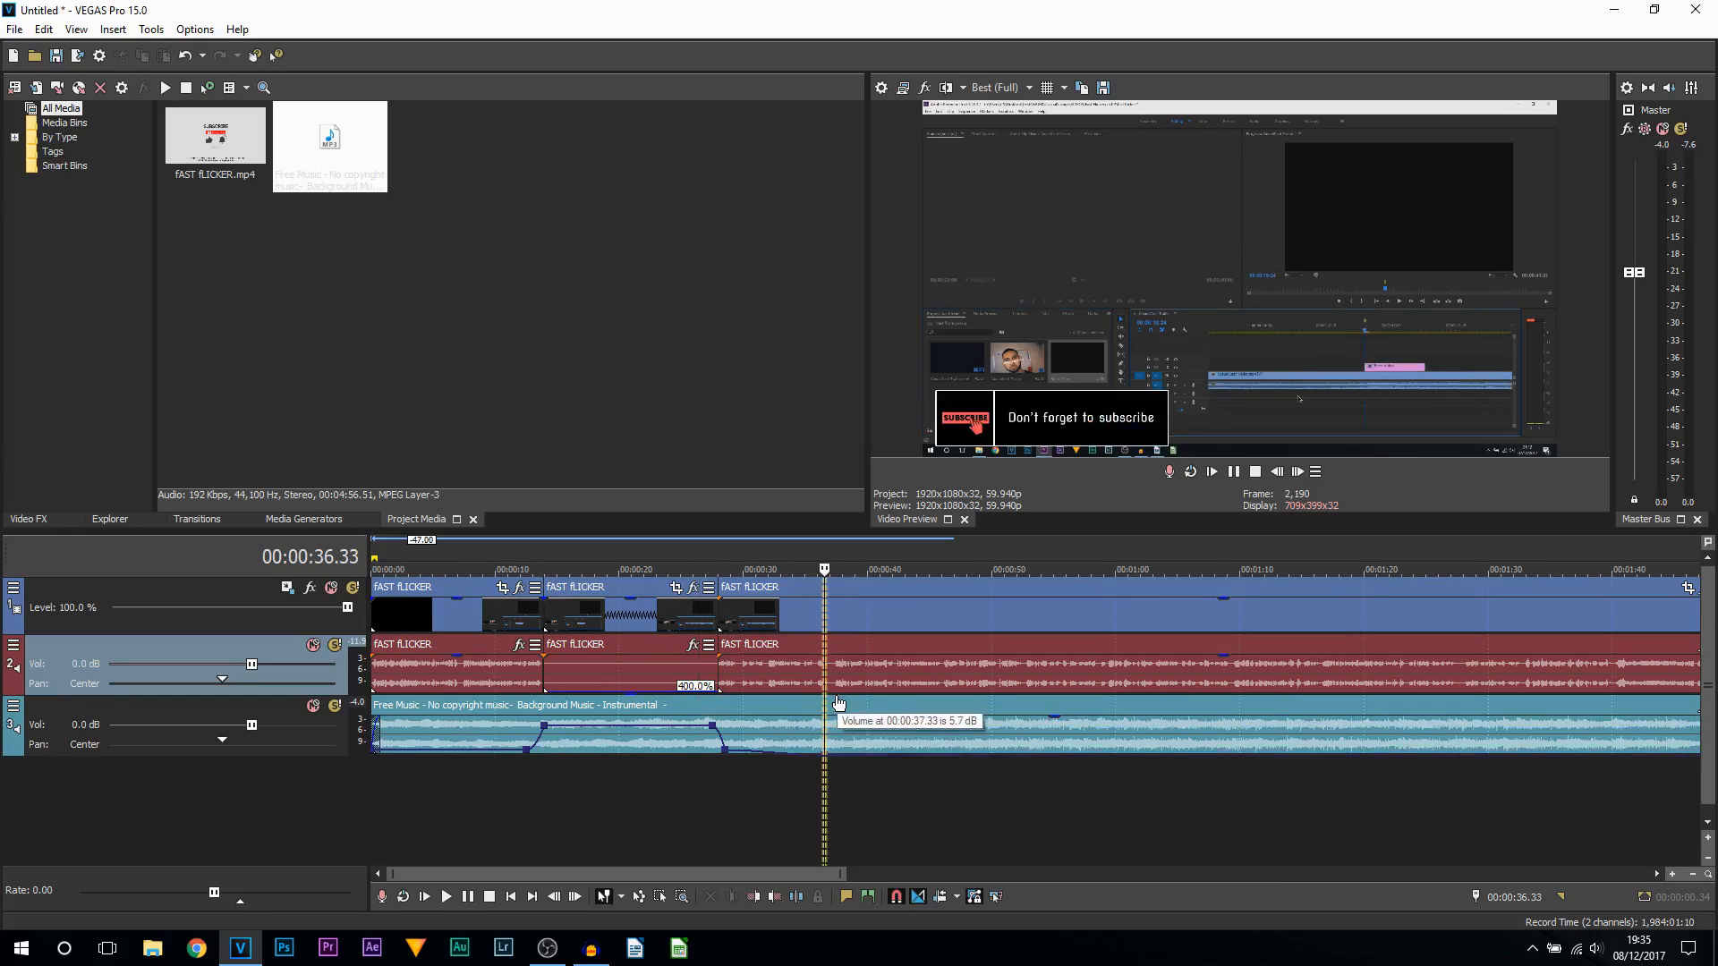
{"action": "right_click", "coordinate": [839, 703]}
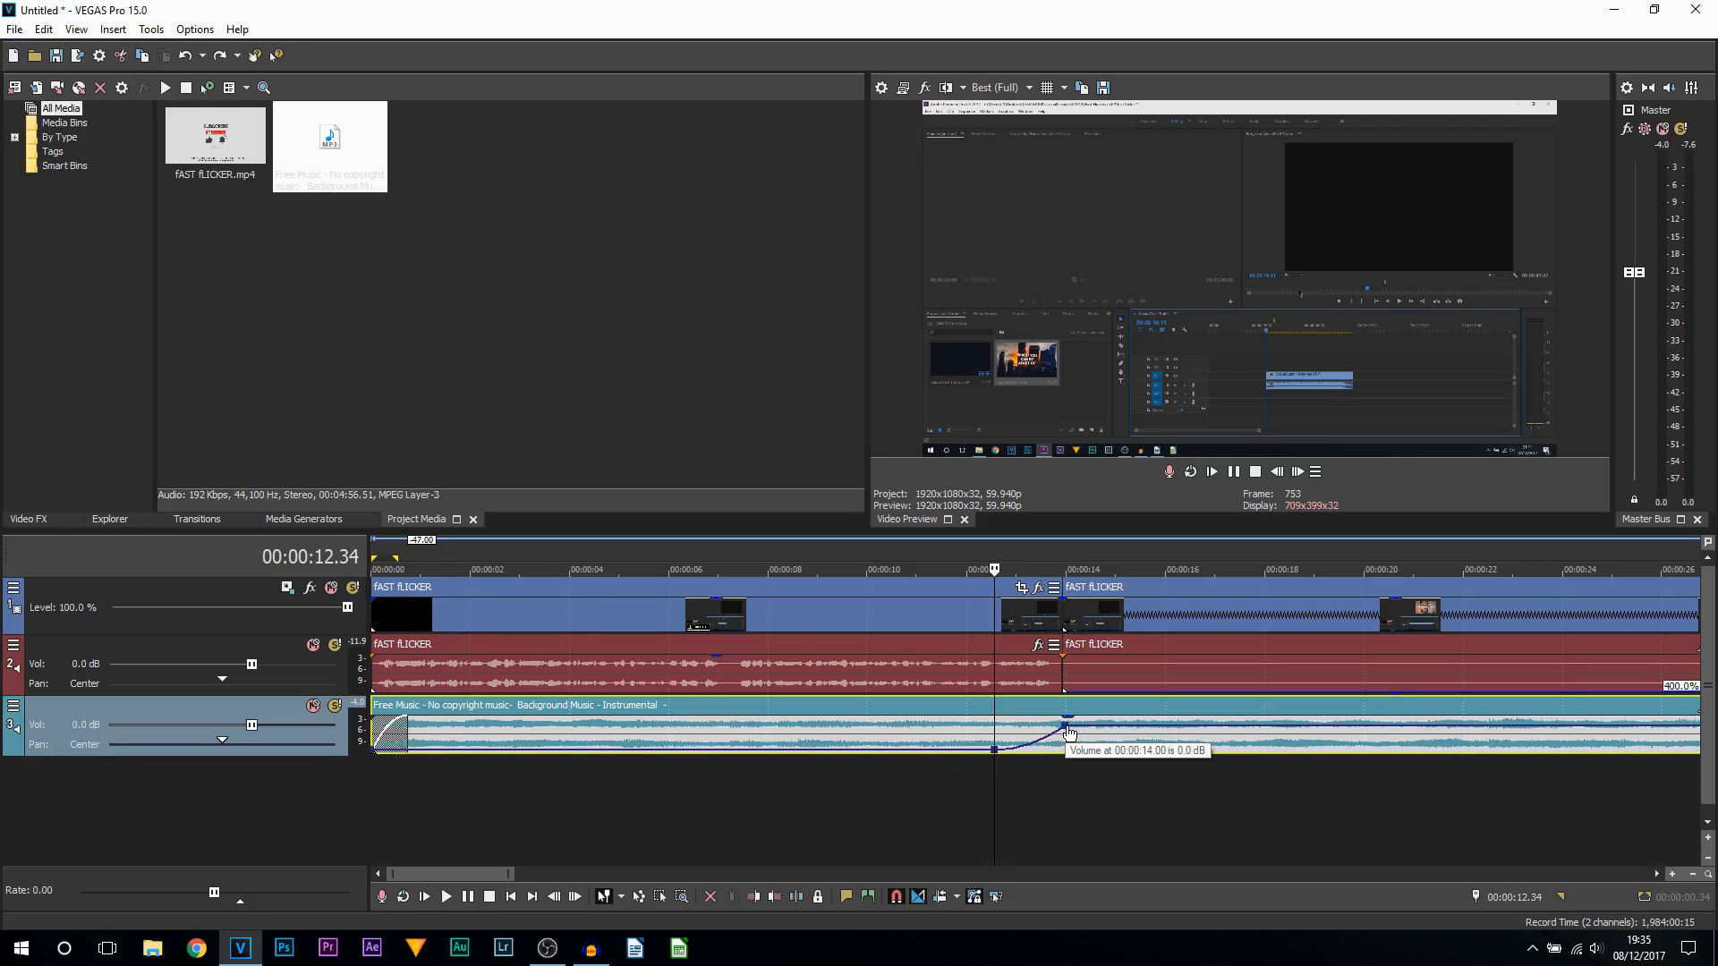
{"action": "left_click_drag", "start_coordinate": [1068, 732], "coordinate": [995, 753]}
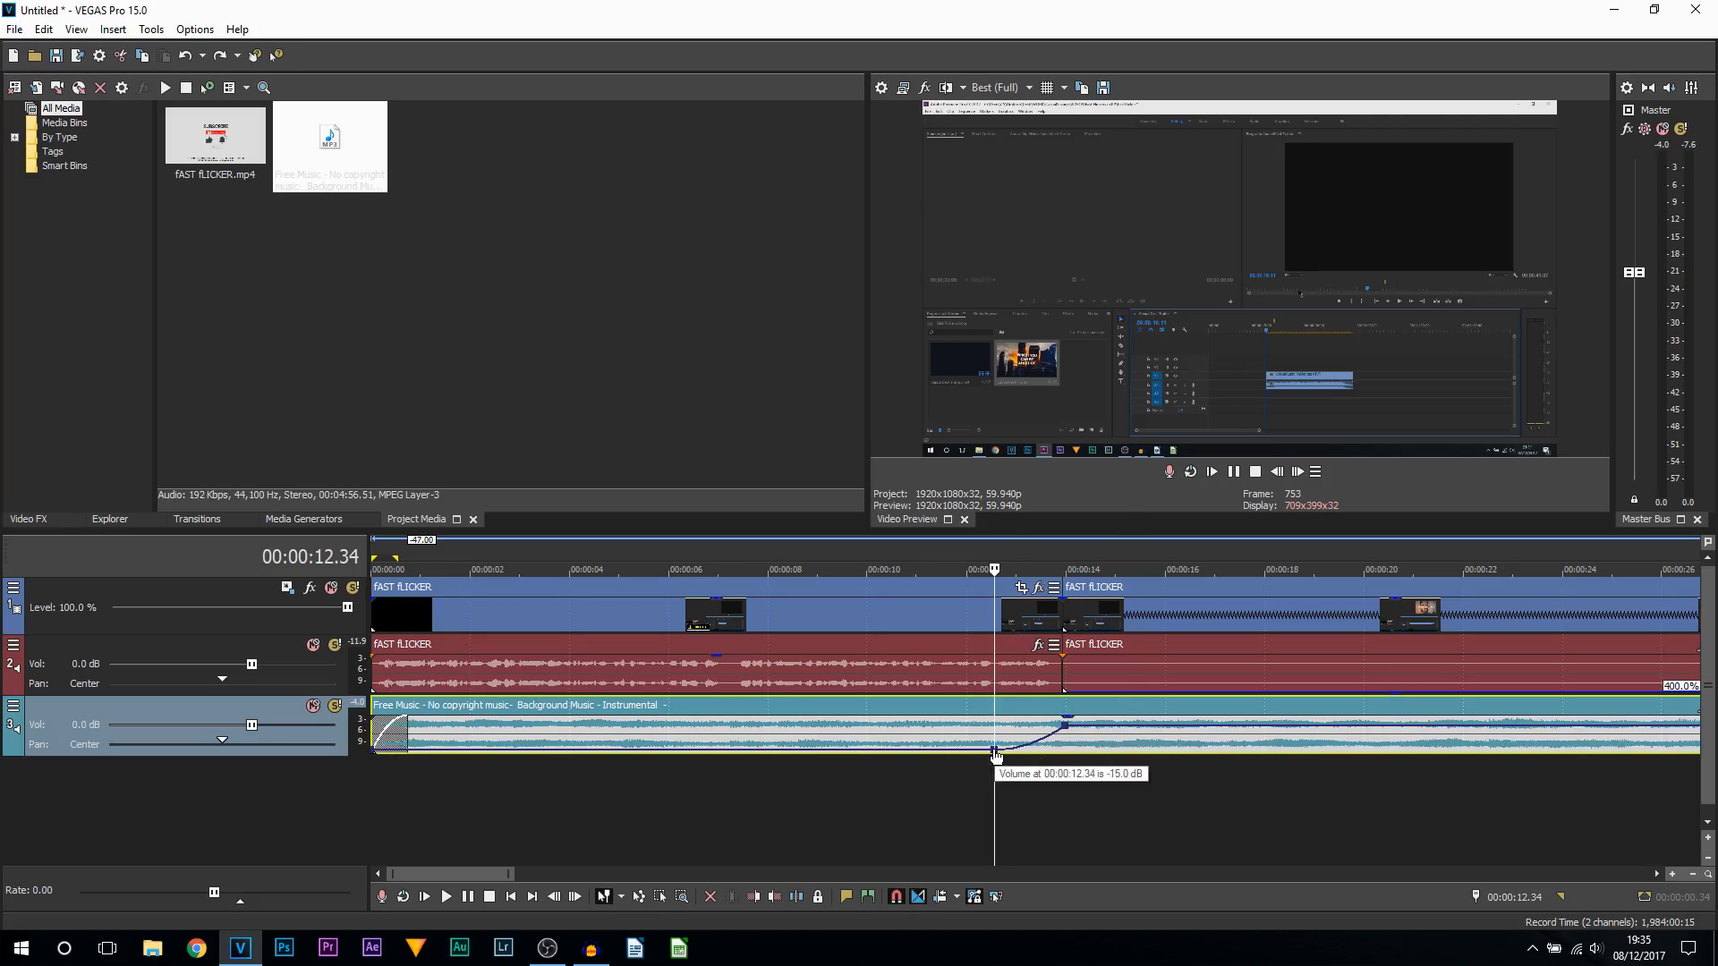
{"action": "right_click", "coordinate": [992, 753]}
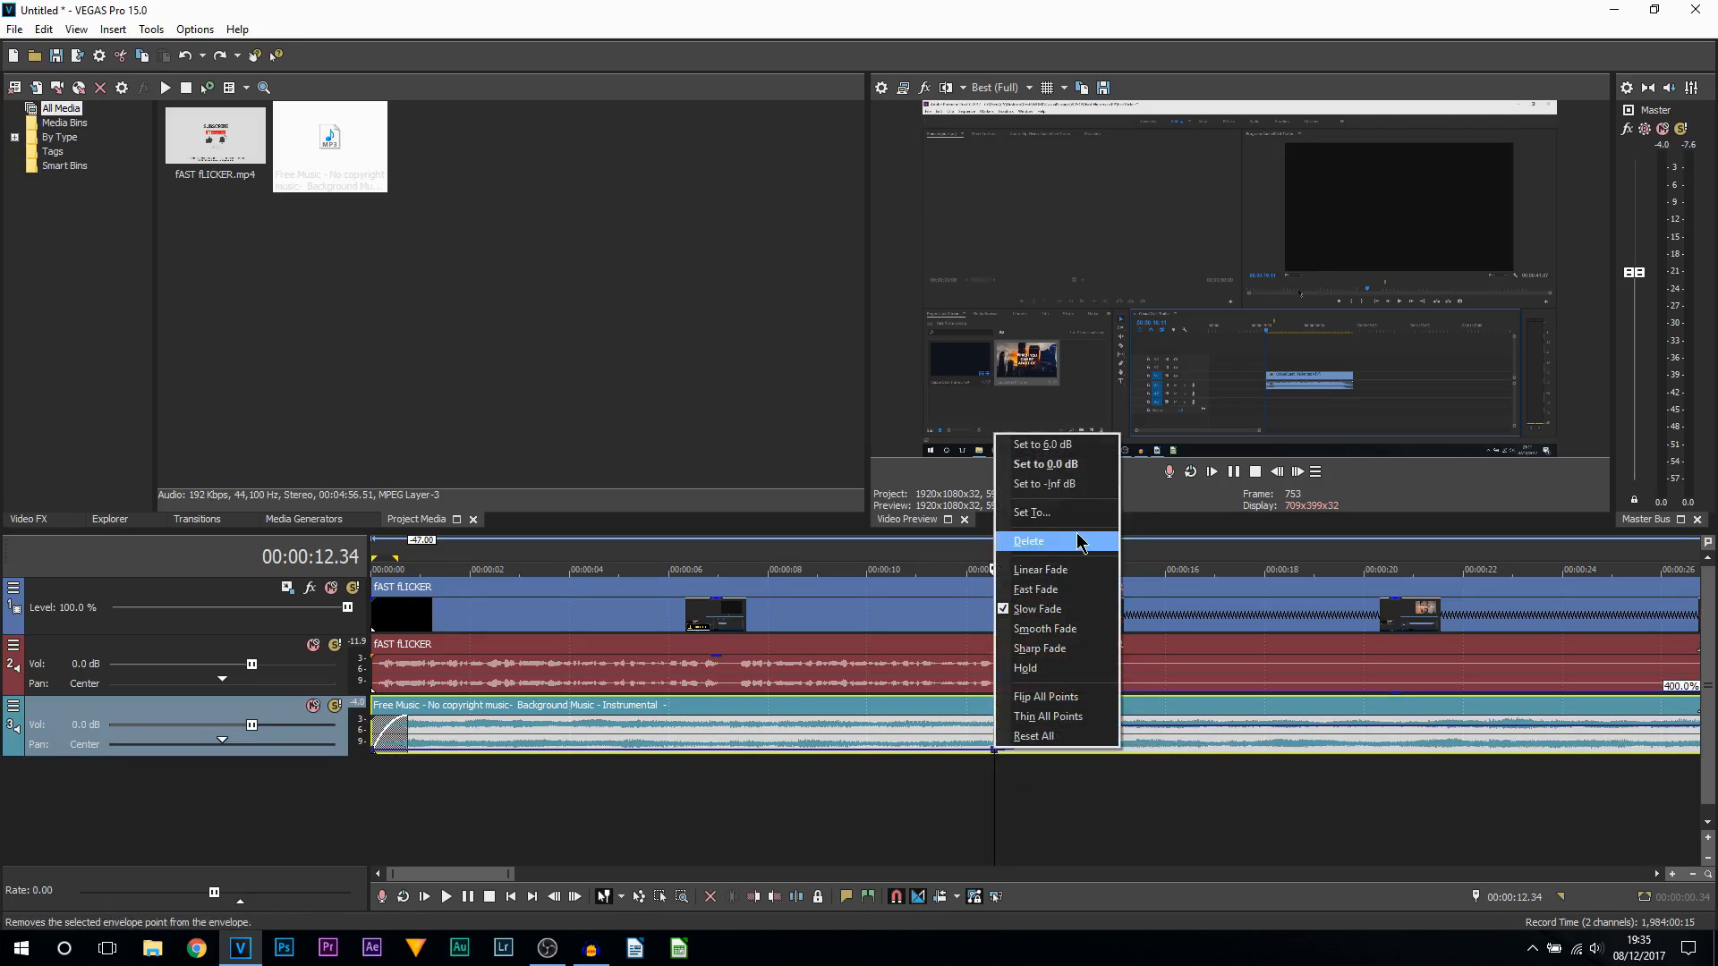
{"action": "left_click", "coordinate": [1028, 541]}
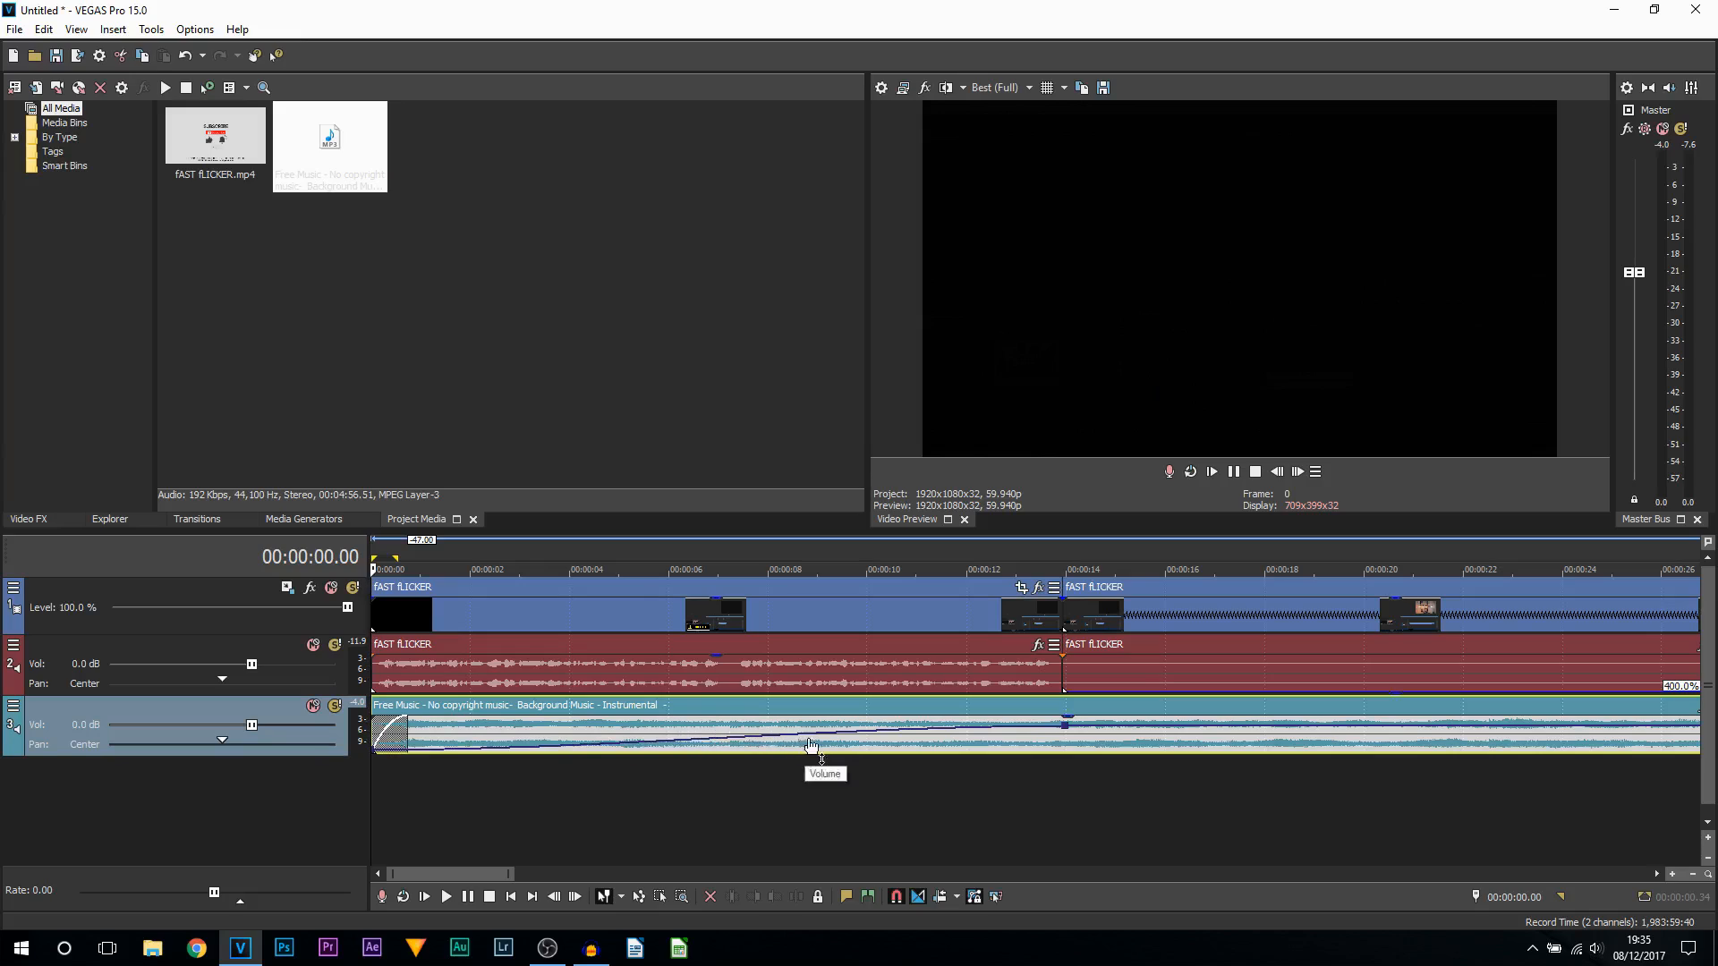
{"action": "mouse_move", "coordinate": [1069, 734]}
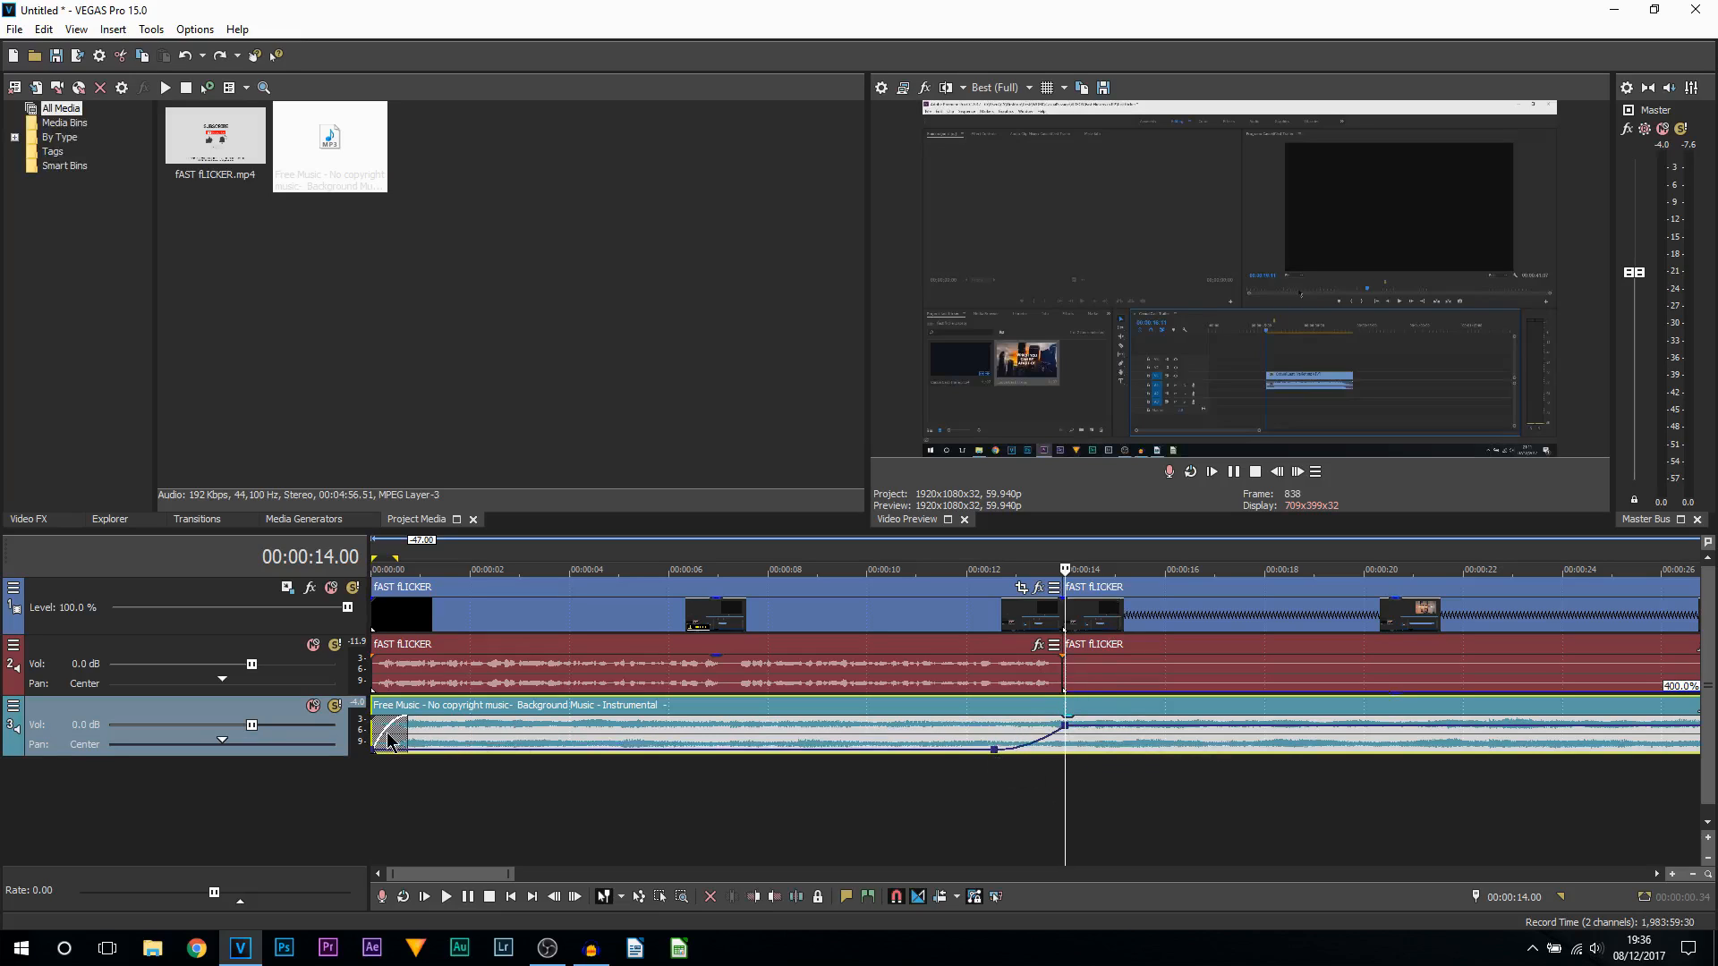
{"action": "left_click", "coordinate": [877, 570]}
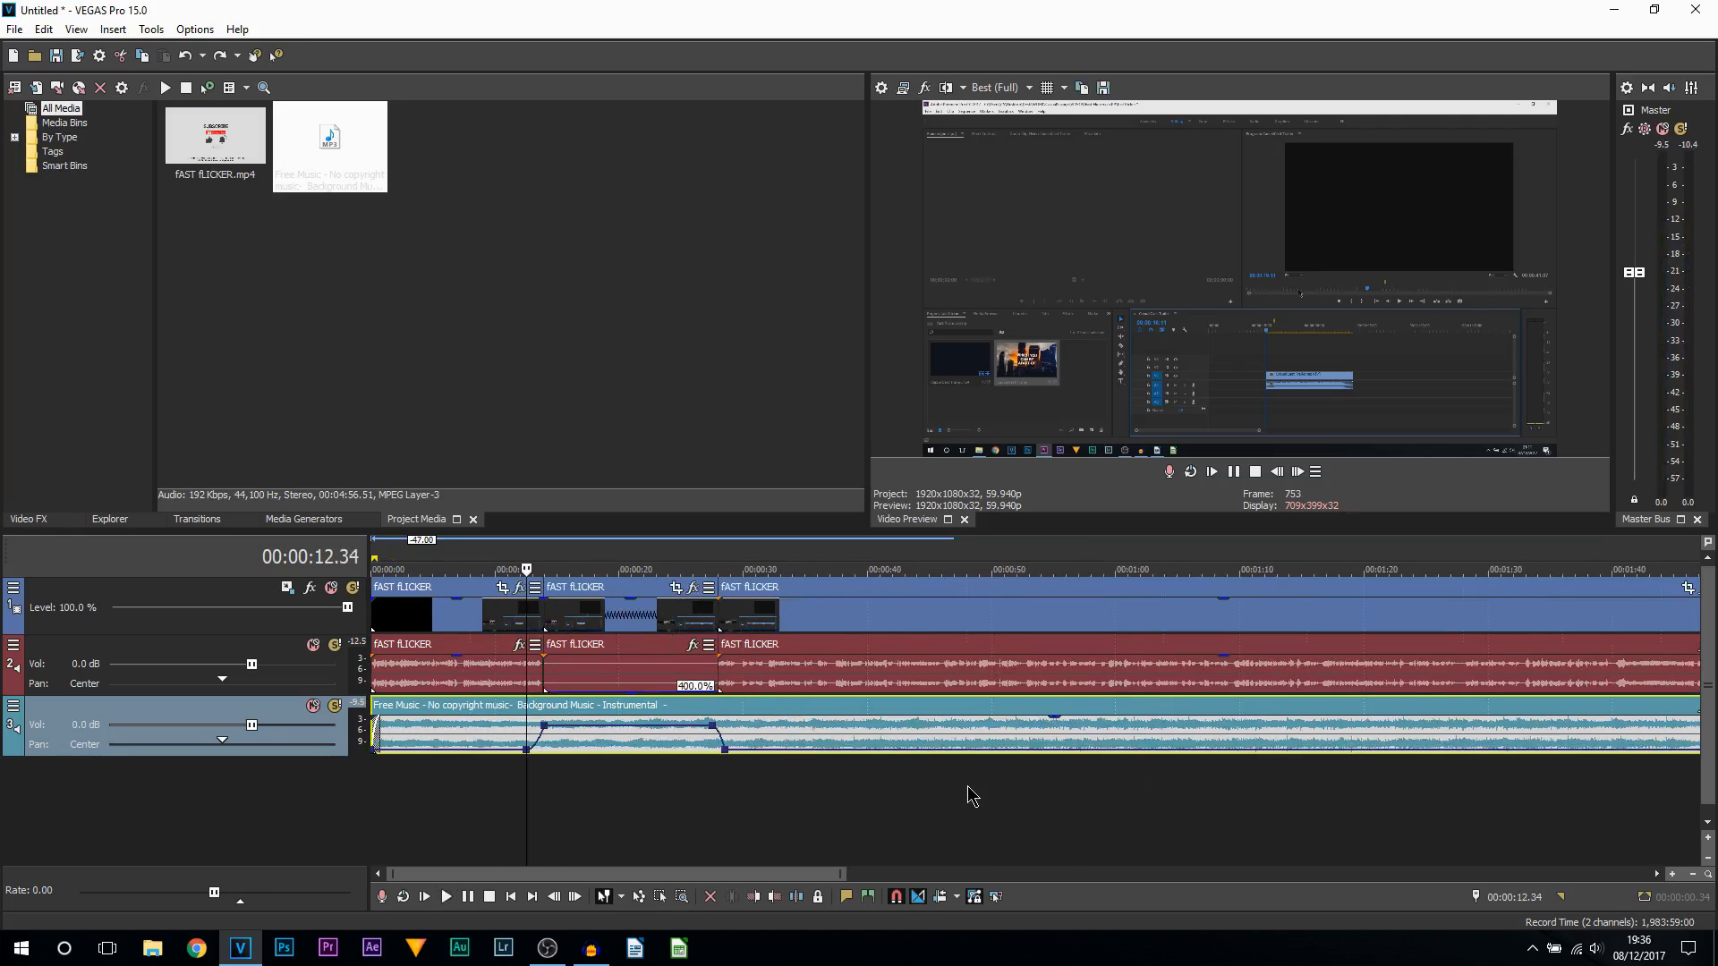
{"action": "mouse_move", "coordinate": [669, 765]}
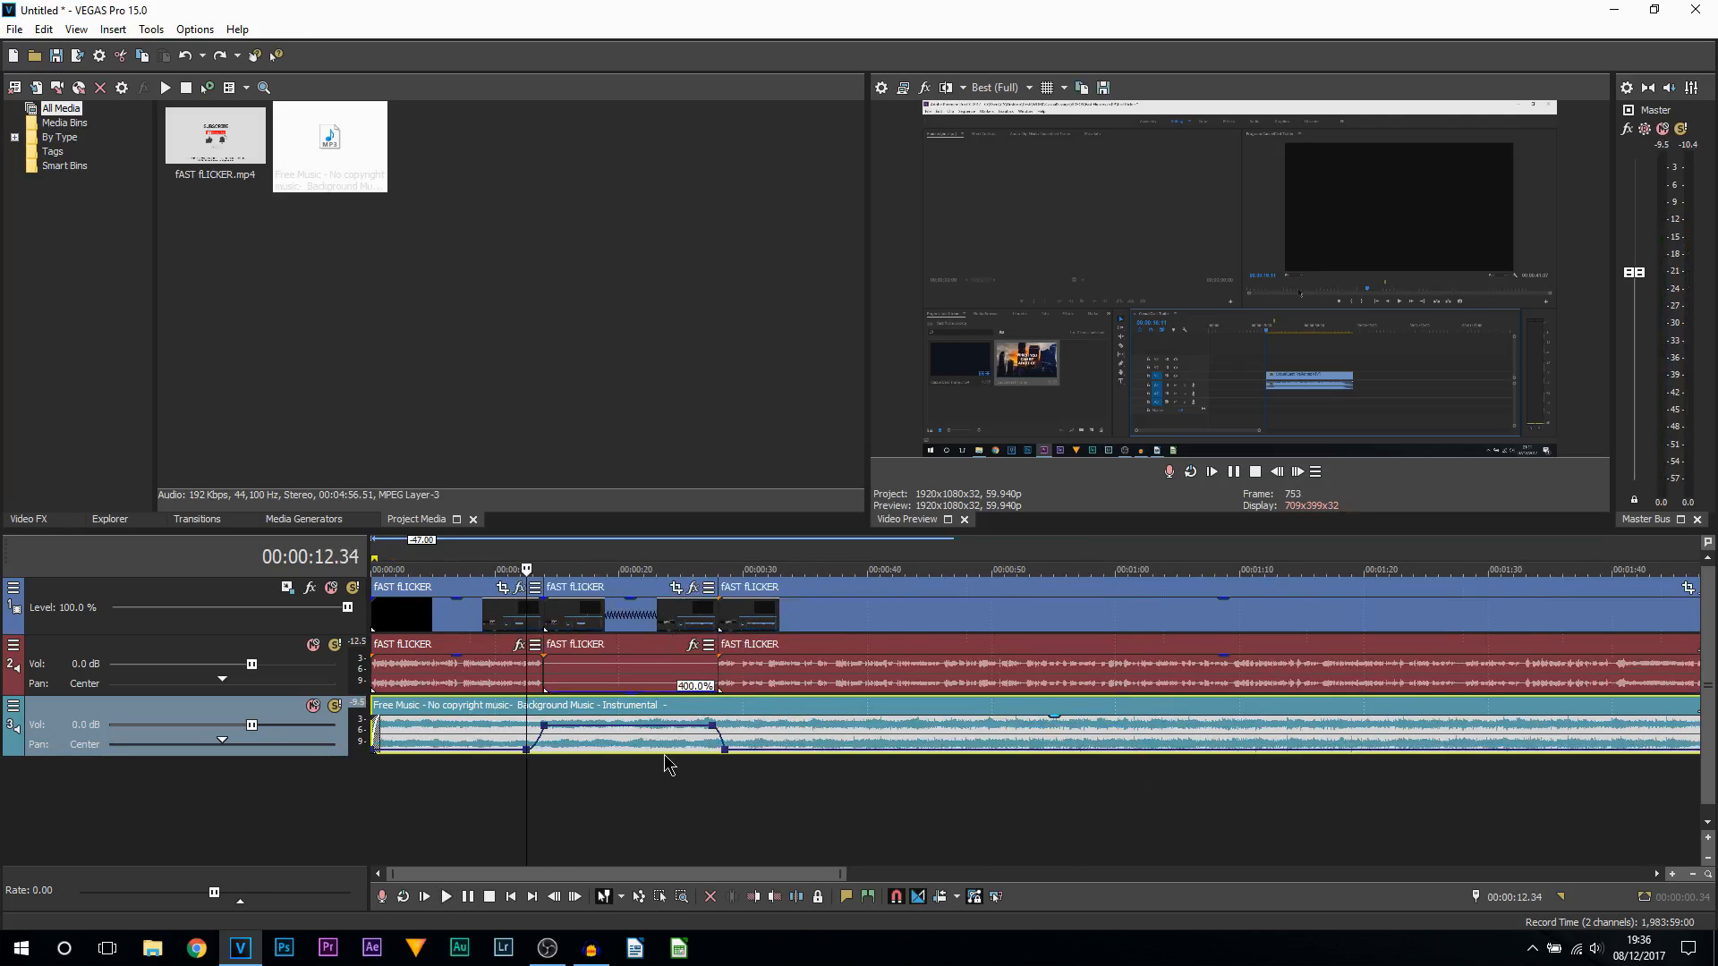